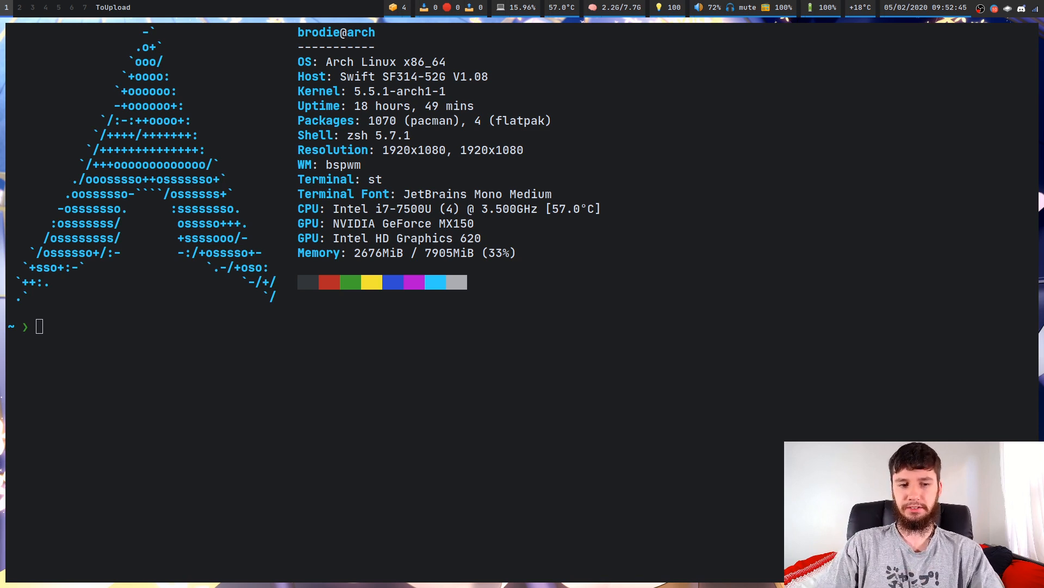
Step: Open /etc/pacman.conf as root with sv and scroll through it
type("sv")
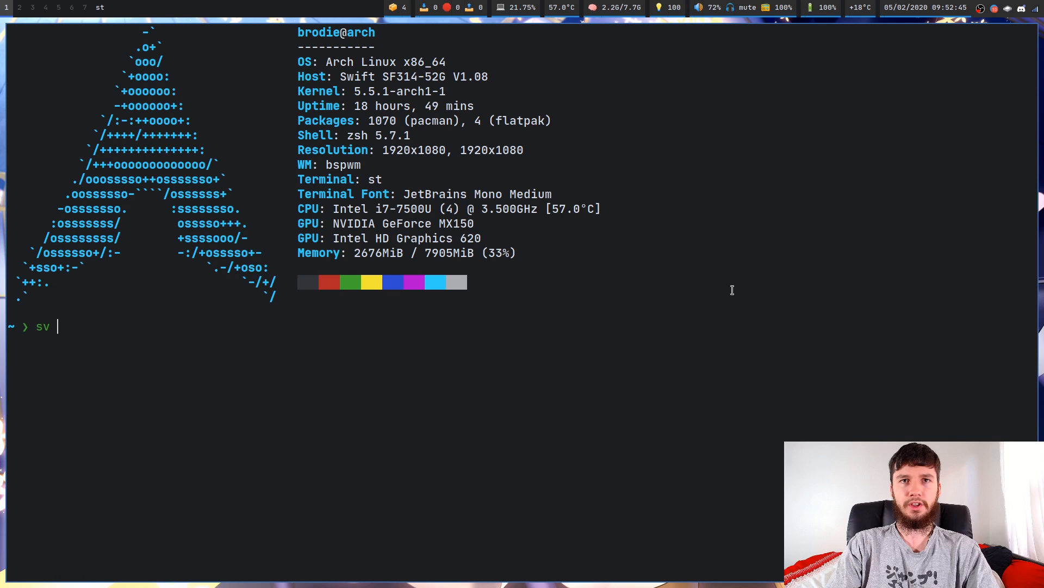
type("/etc/")
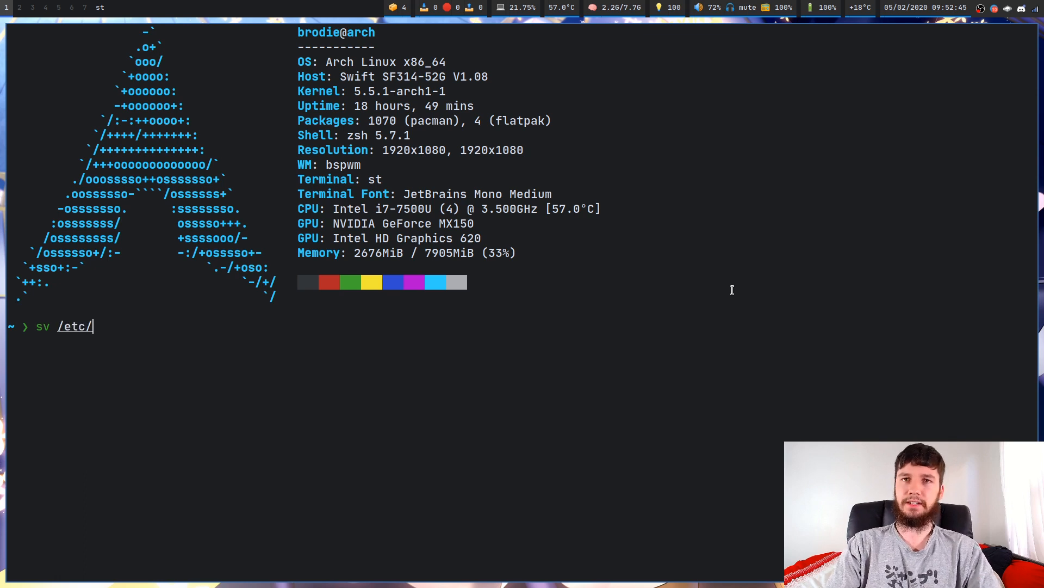
type("pac")
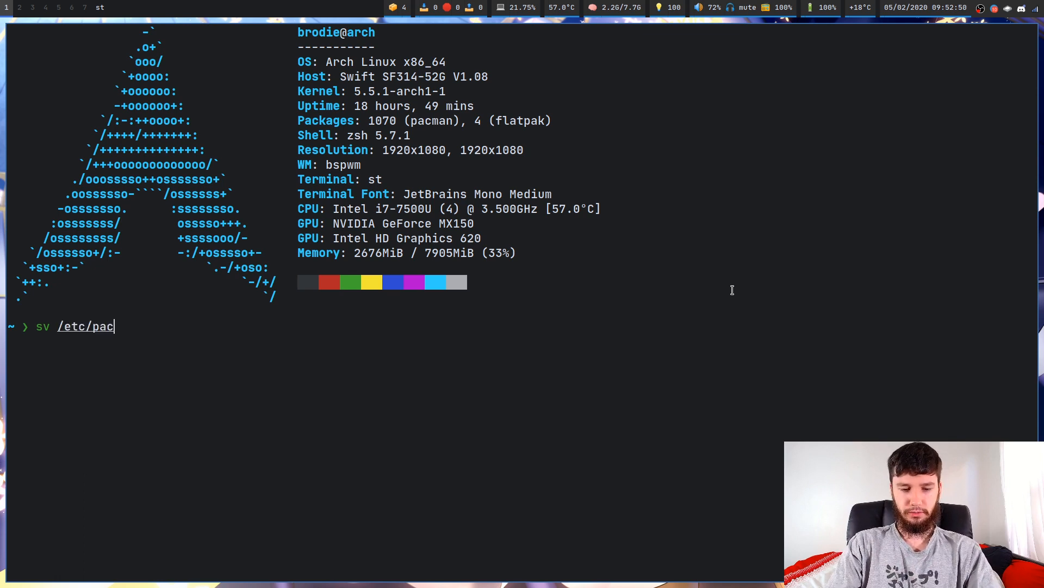
type("man.cn")
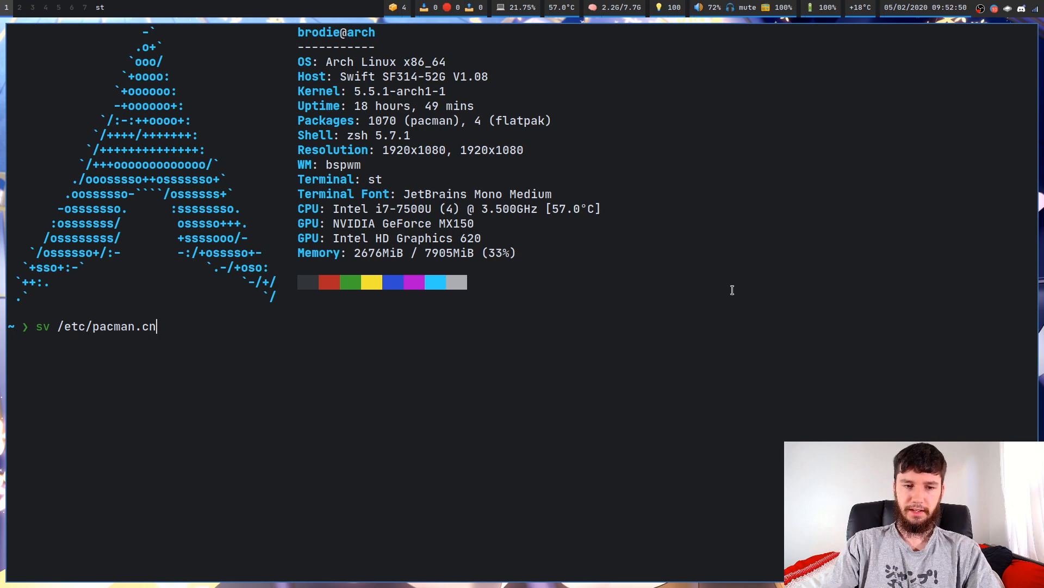
key("Return")
type("/Colo")
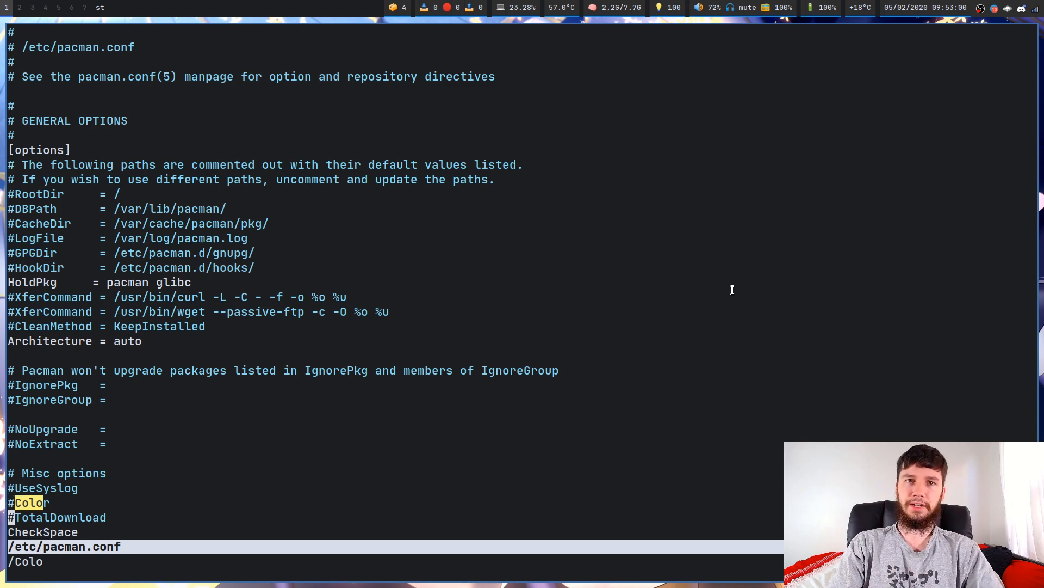
scroll("down", 3)
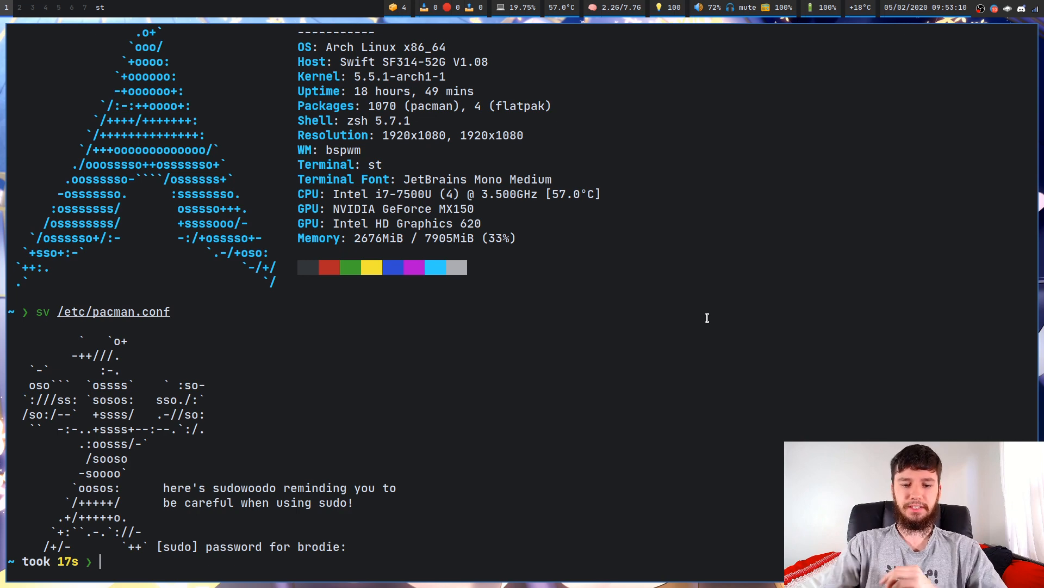
Step: Run sudo pacman -Syu and decline the upgrade with n
type("sy")
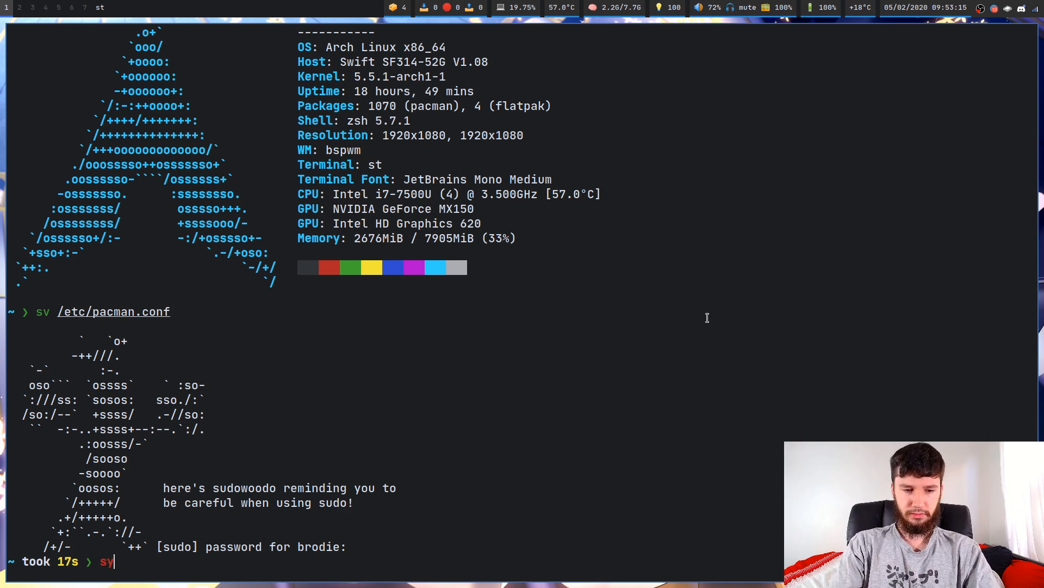
type("udo pacm")
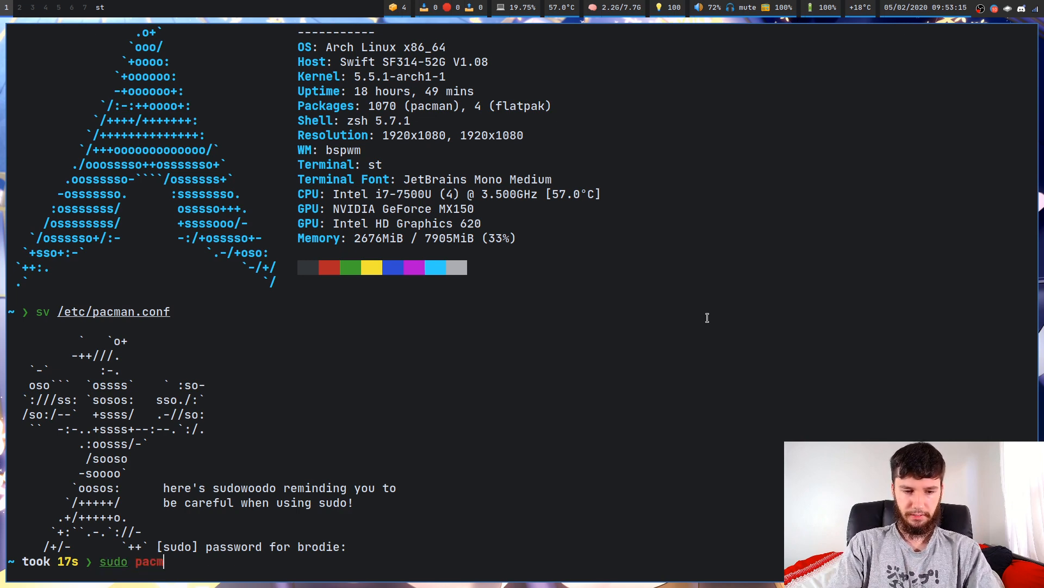
type("an -Sy")
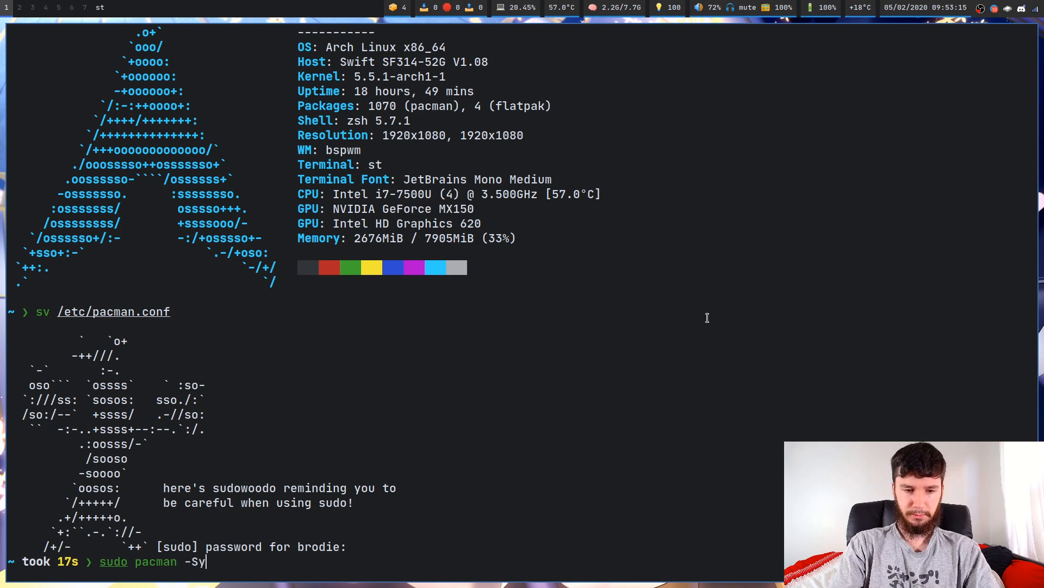
key("Return")
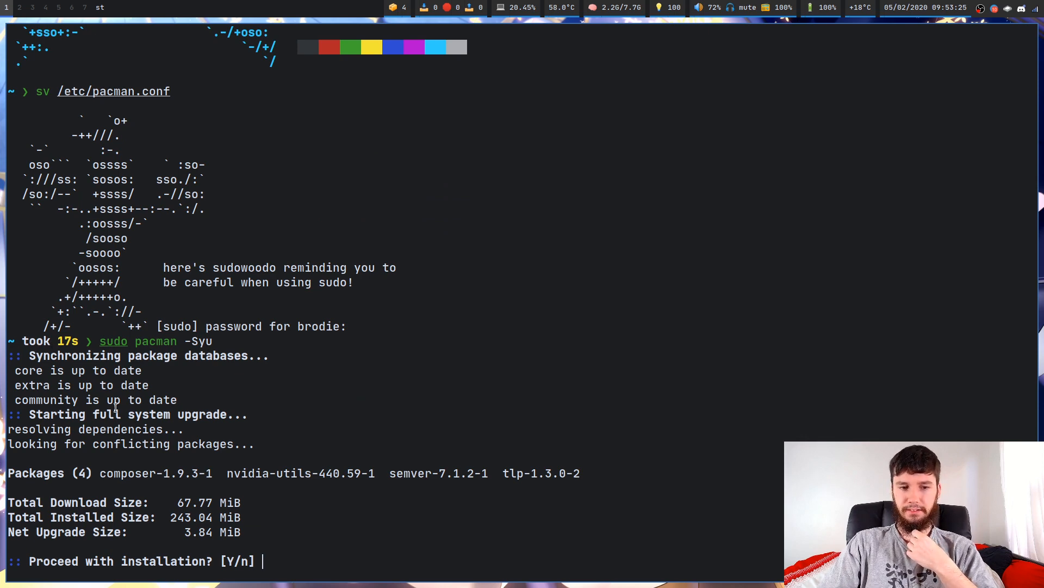
type("n")
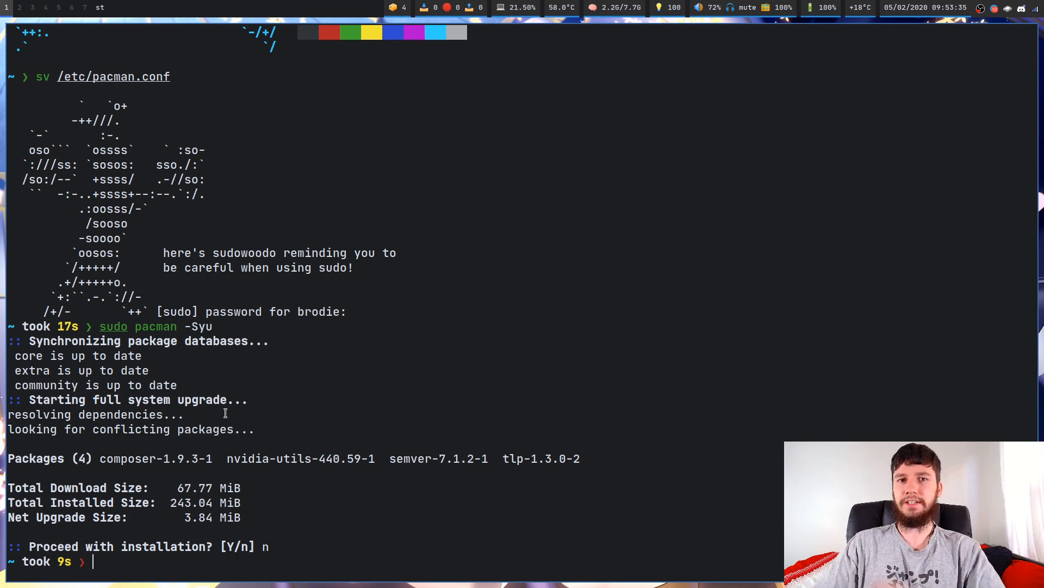
mouse_move(341, 417)
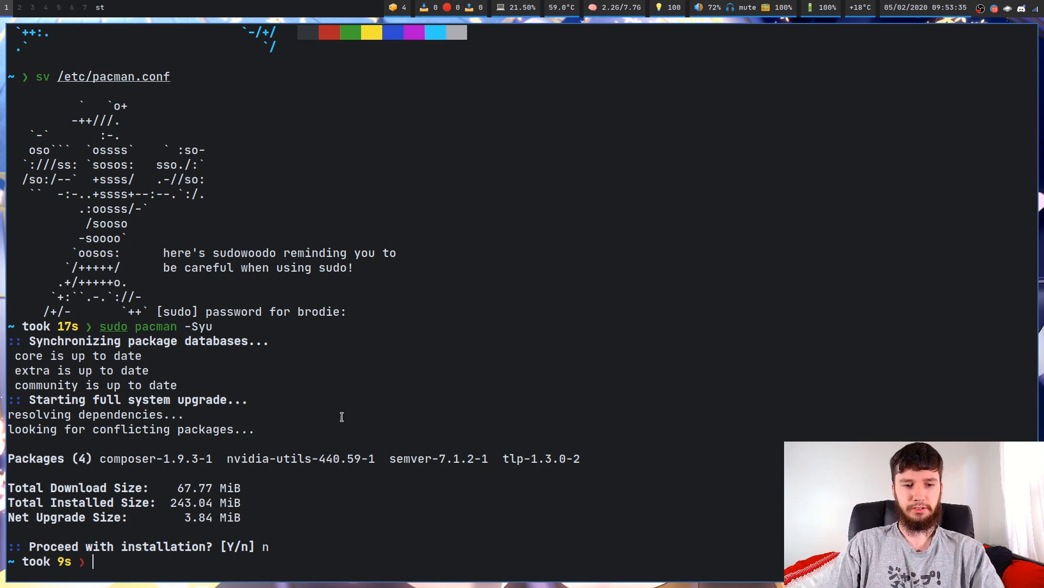
Step: Start yay -Sua and cancel it with Ctrl+C at the exclude prompt
type("yay -S")
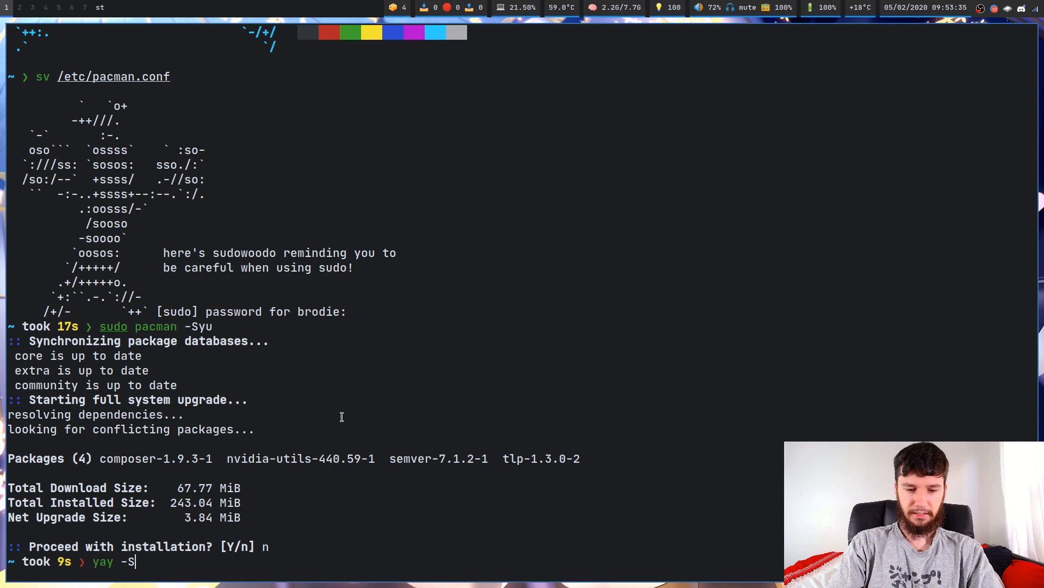
type("ua")
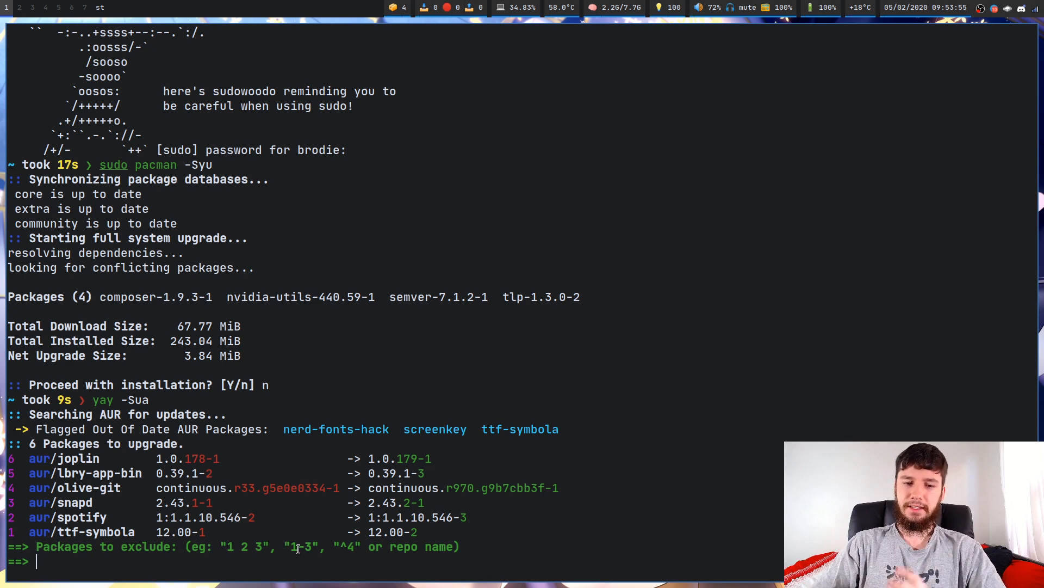
key("ctrl+c")
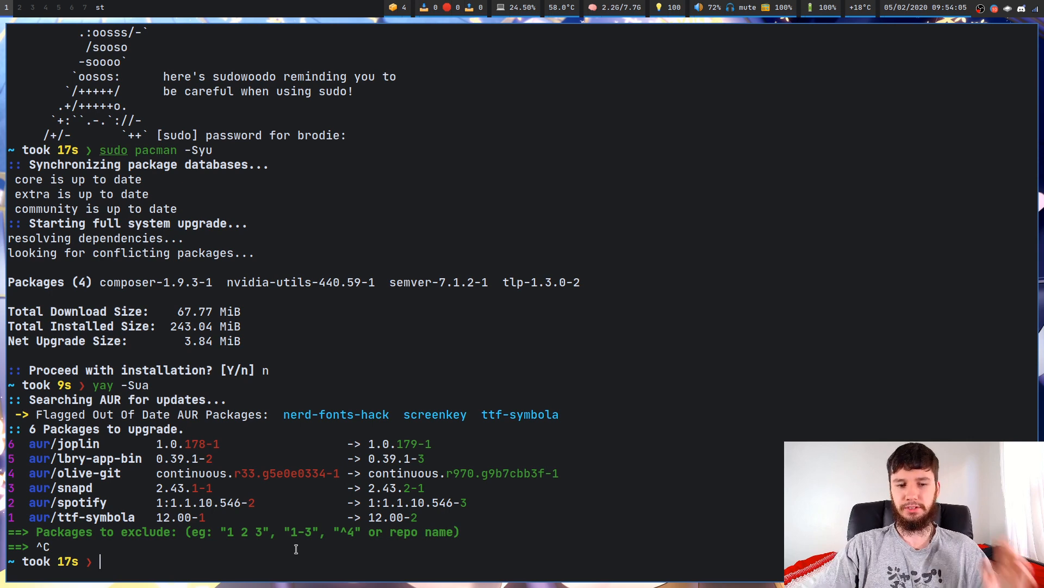
Step: Open .zshenv in Neovim using the v alias
type("v .z")
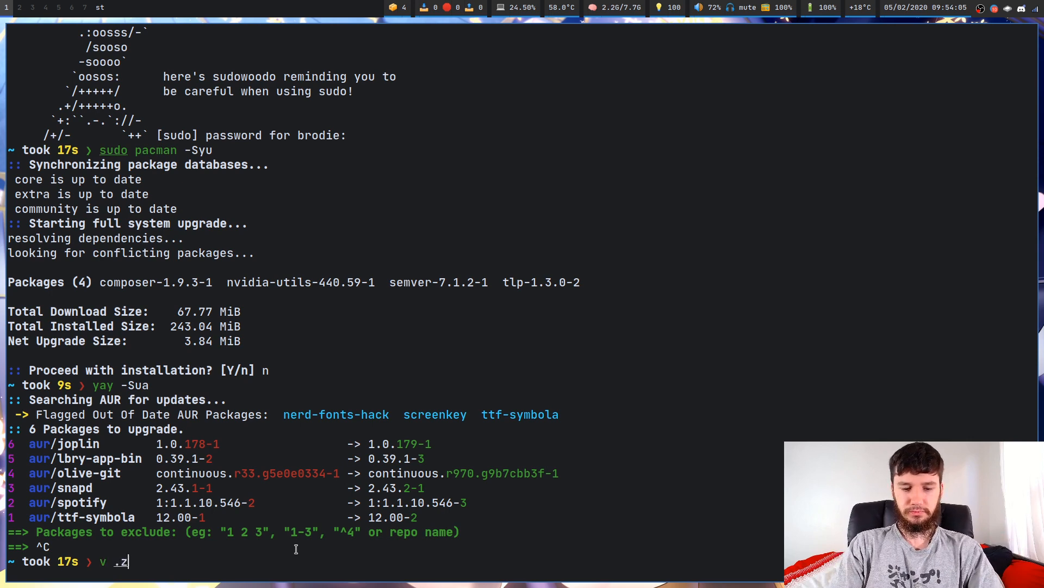
type("shenv")
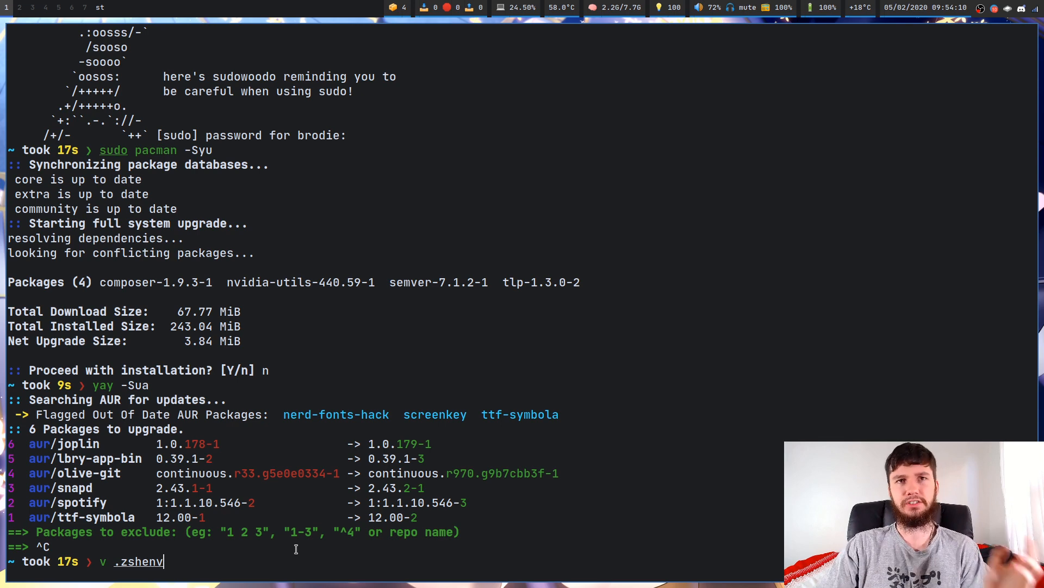
key("Return")
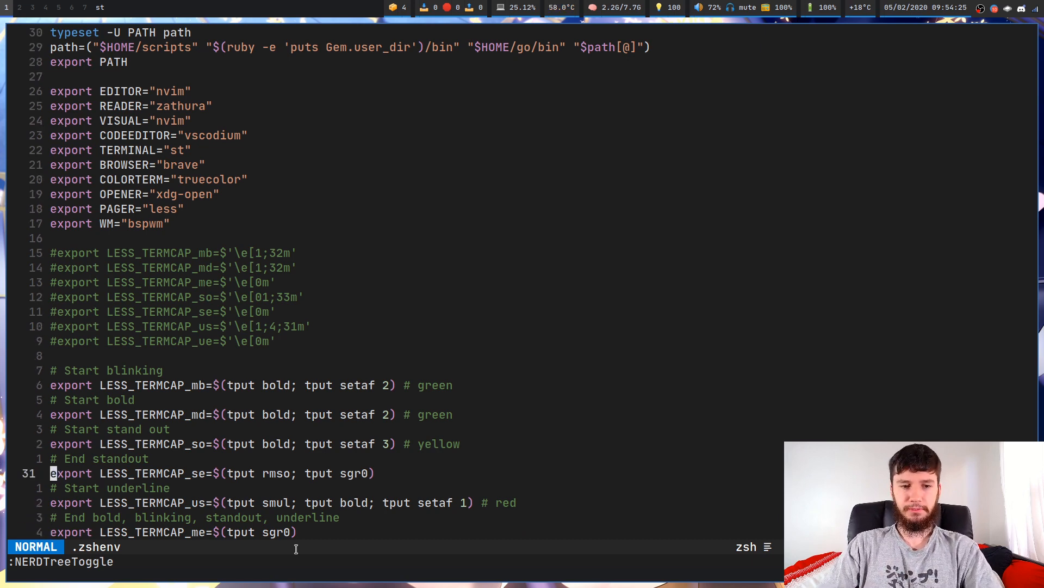
mouse_move(242, 340)
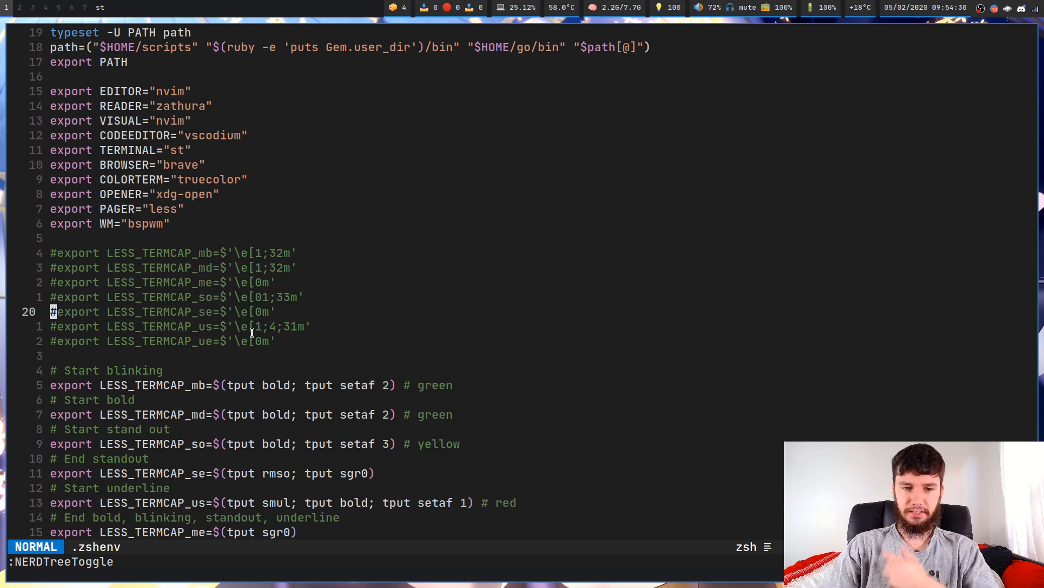
mouse_move(233, 229)
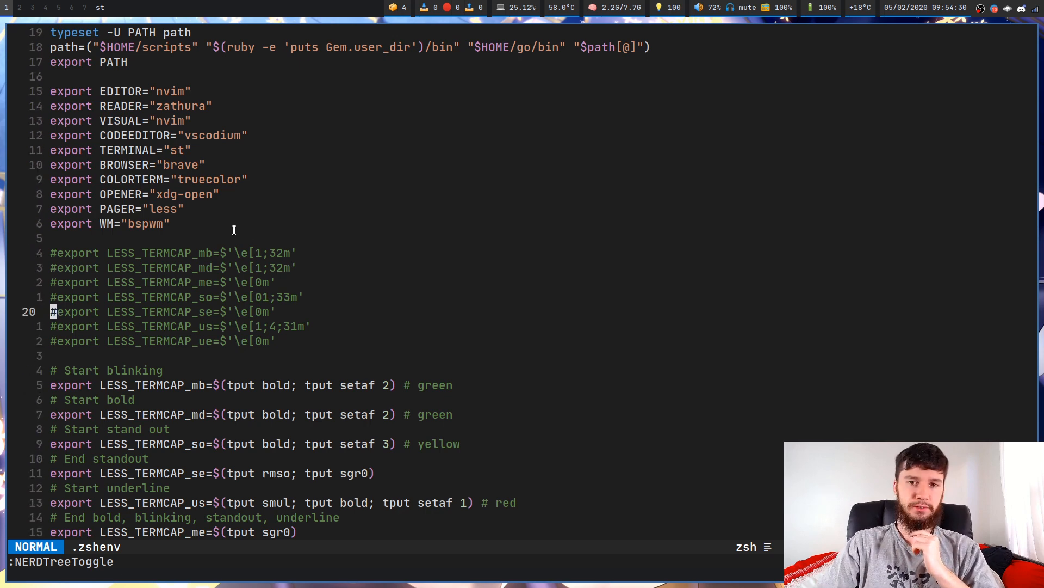
mouse_move(279, 364)
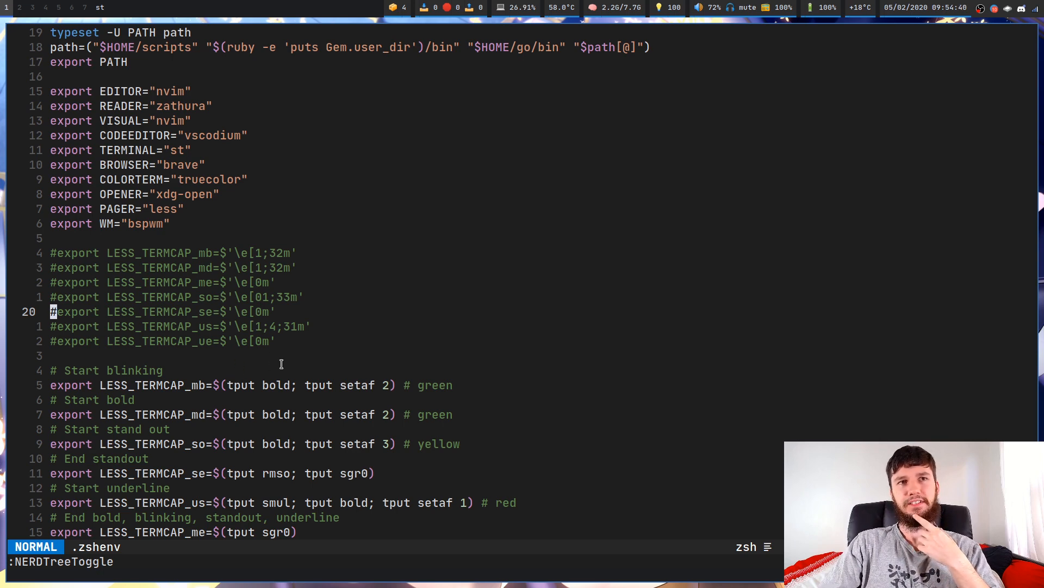
mouse_move(283, 341)
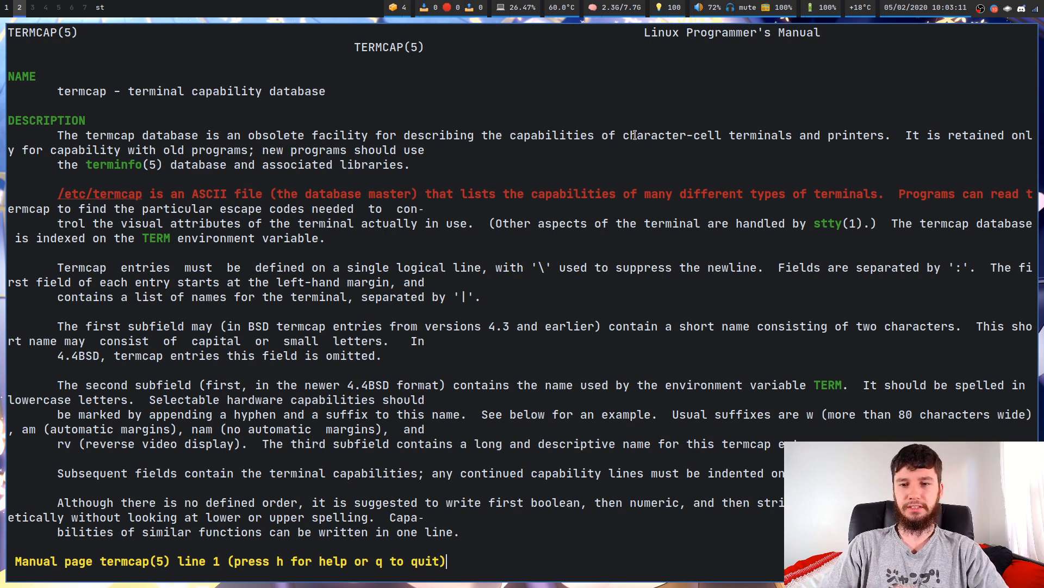
mouse_move(925, 127)
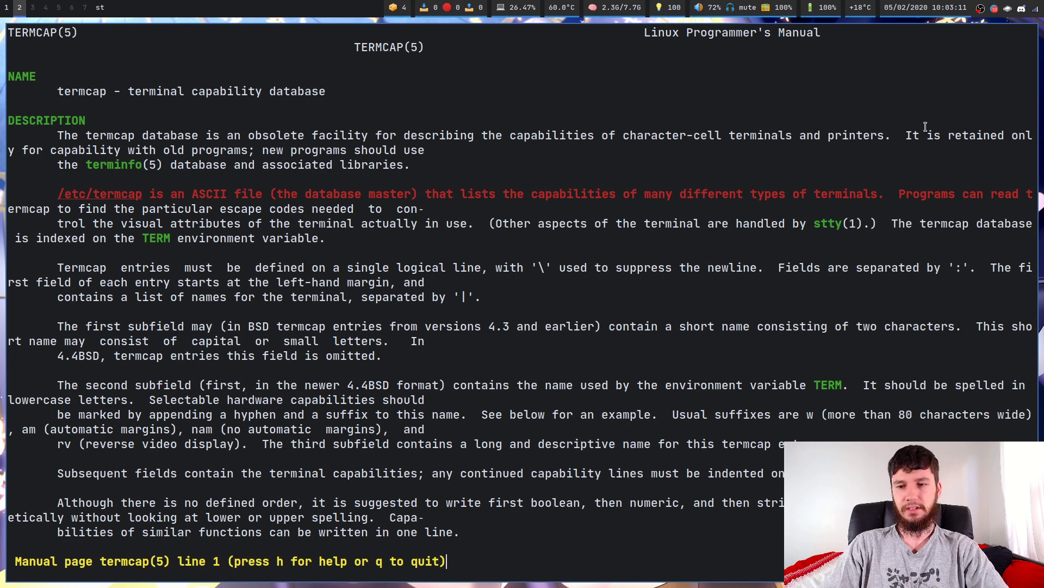
mouse_move(153, 146)
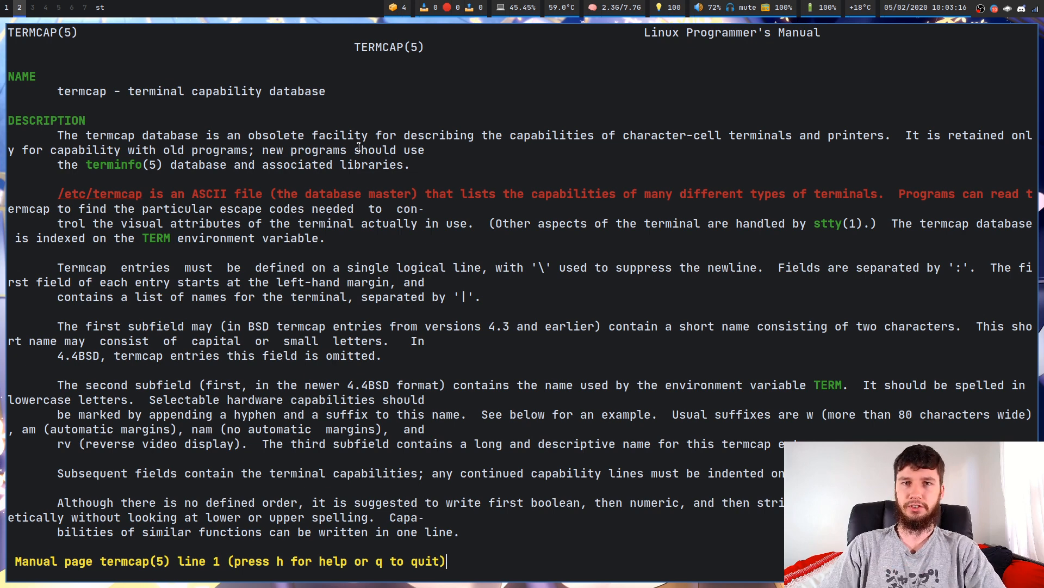
Step: Quit the termcap(5) manual page after reading its description
key("q")
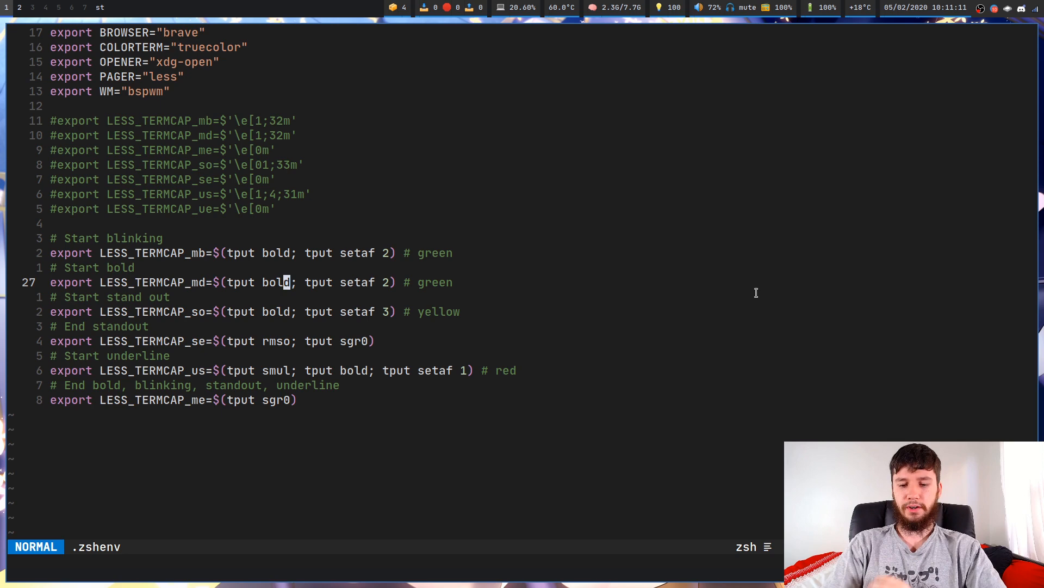
mouse_move(290, 232)
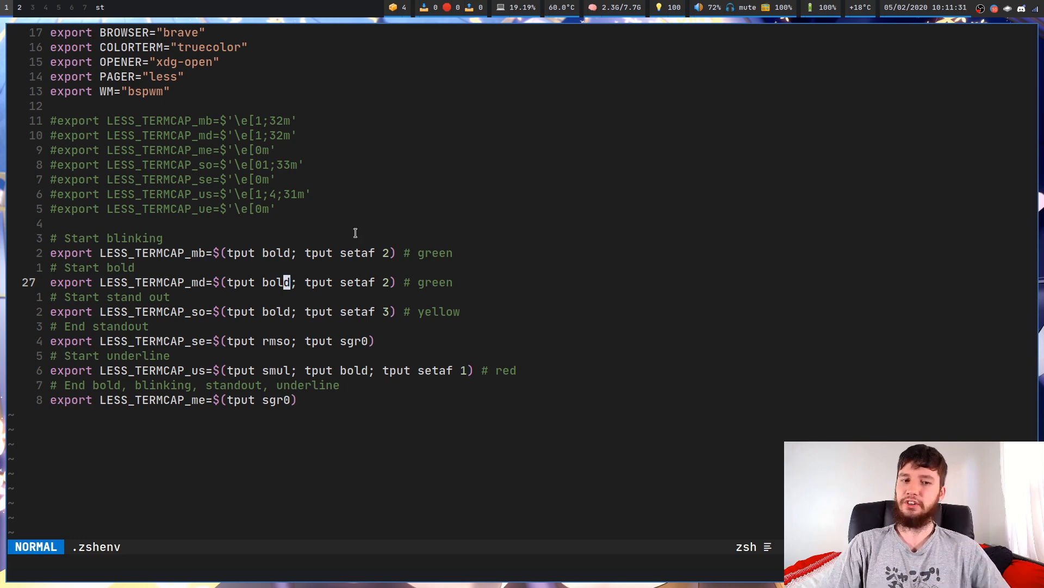
mouse_move(285, 167)
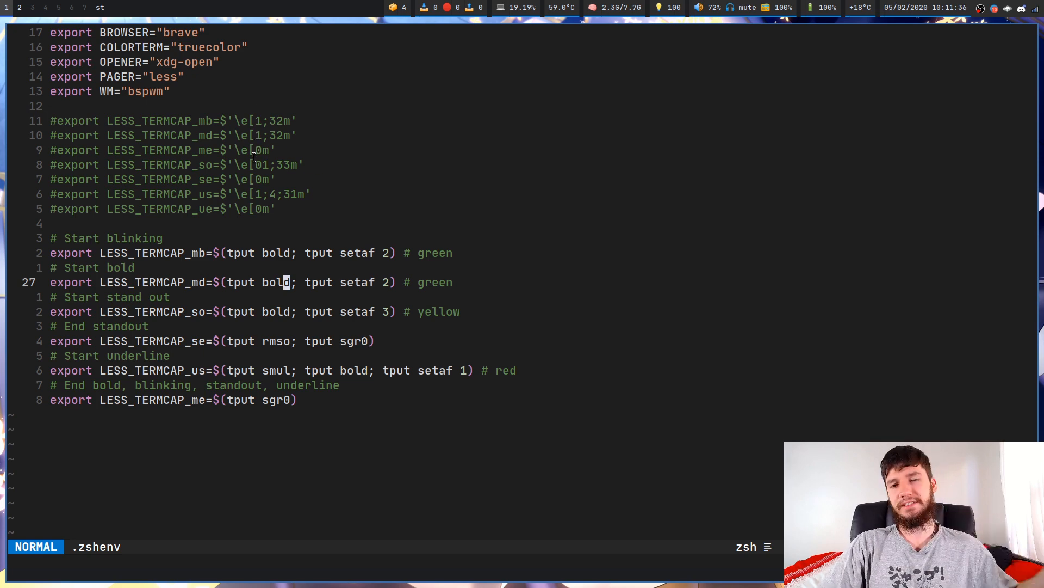
mouse_move(347, 202)
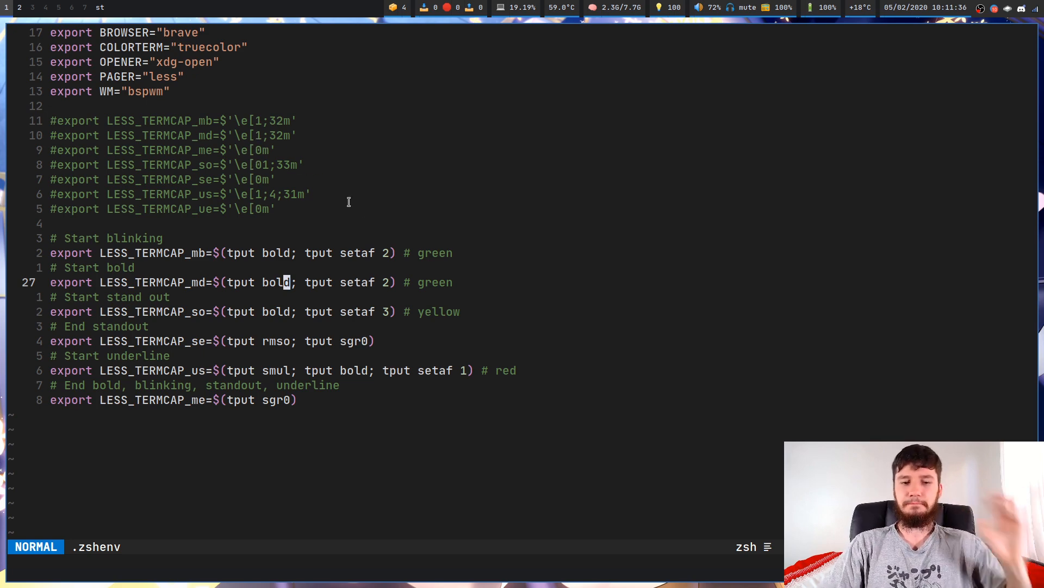
mouse_move(272, 233)
type("man t")
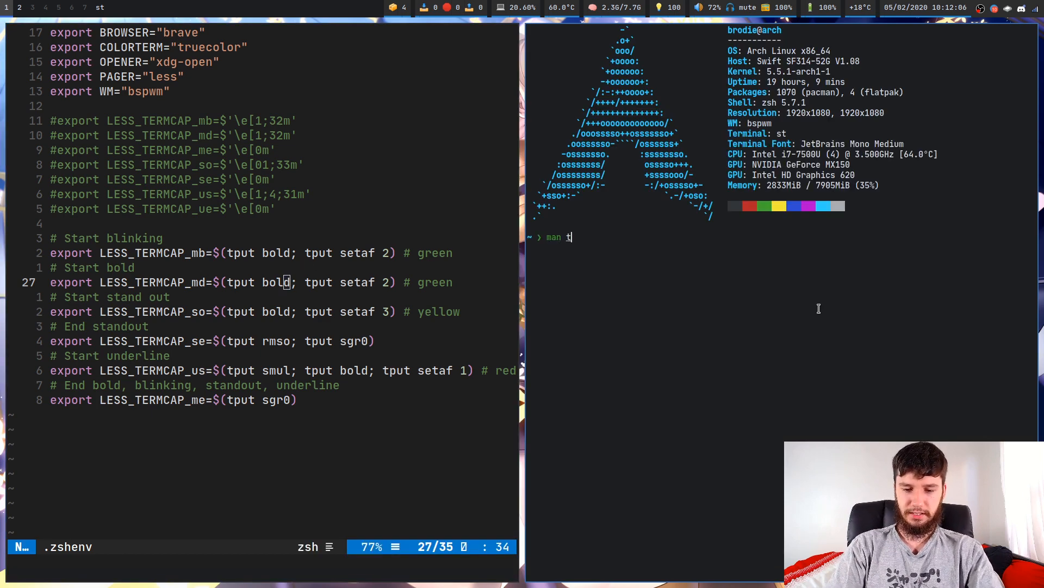
Step: Open the tput manual, scroll down, and search it for 'set'
key("Return")
type("/")
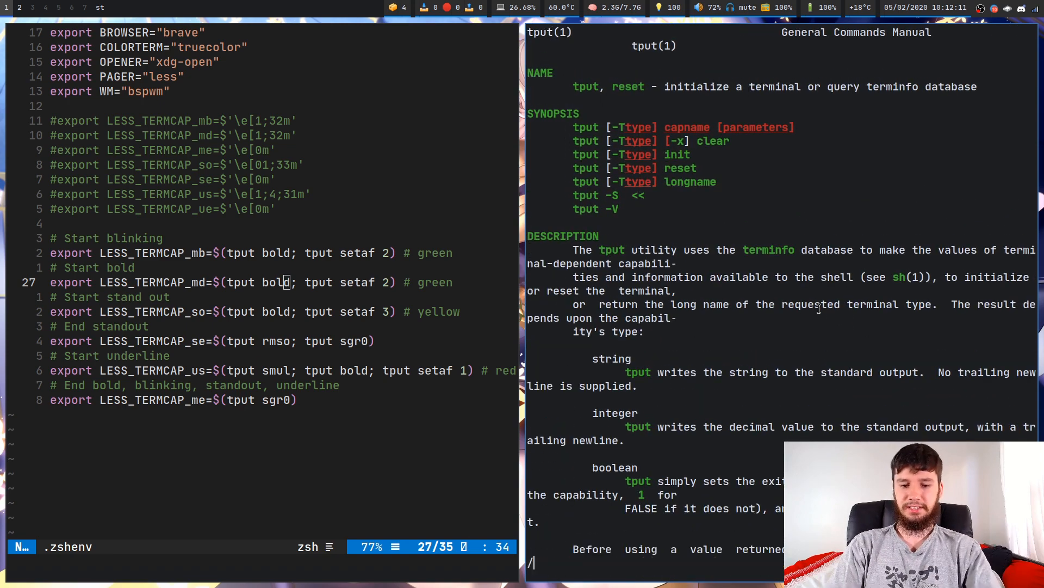
scroll("down", 3)
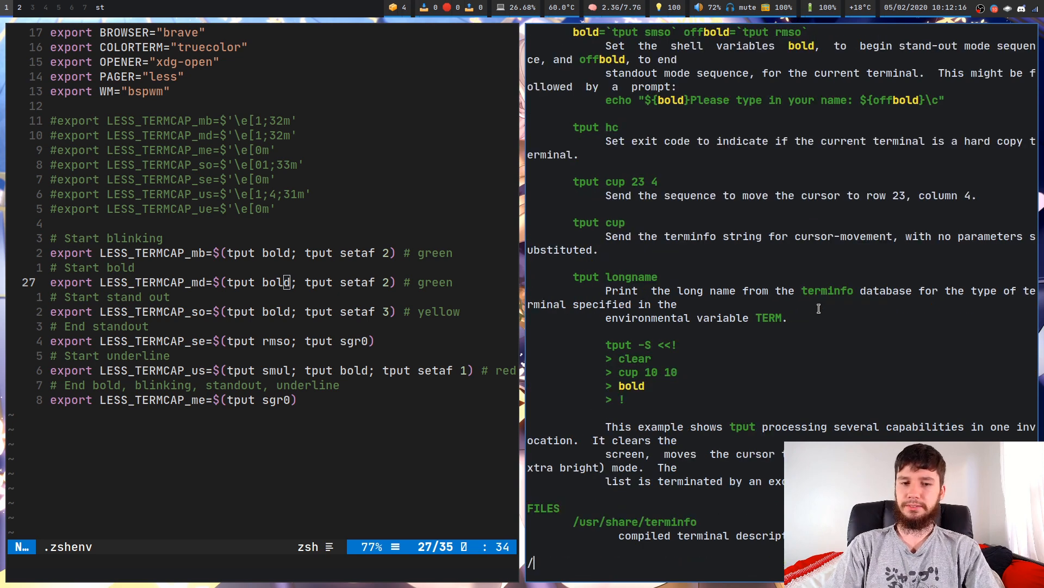
type("set")
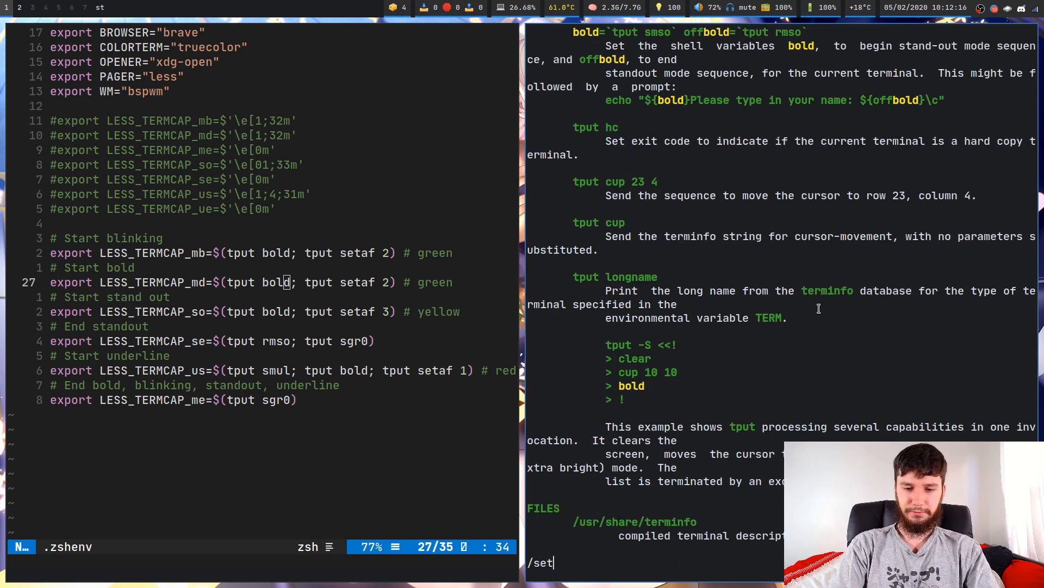
key("Return")
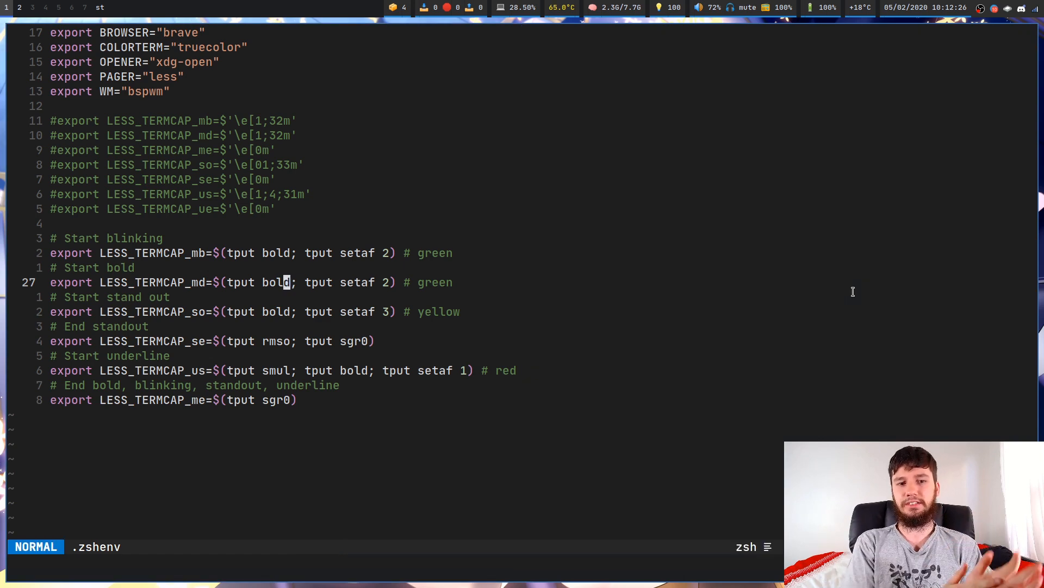
mouse_move(279, 231)
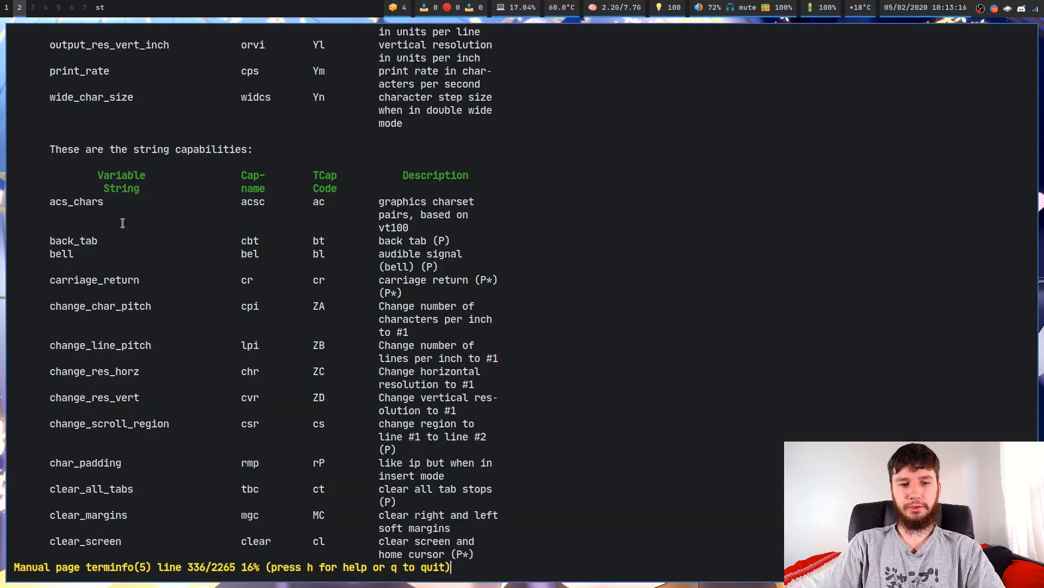
mouse_move(155, 276)
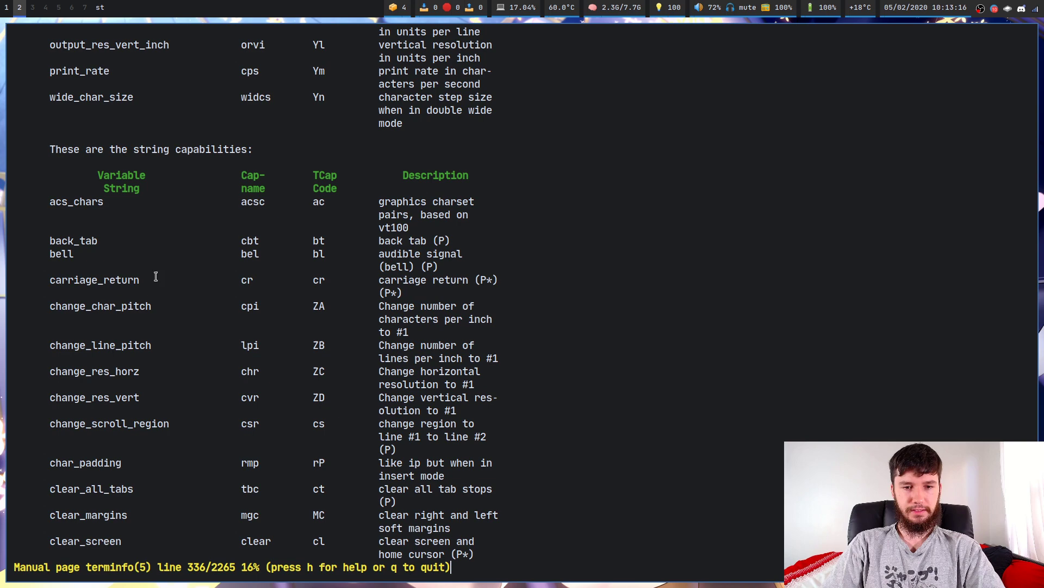
mouse_move(300, 240)
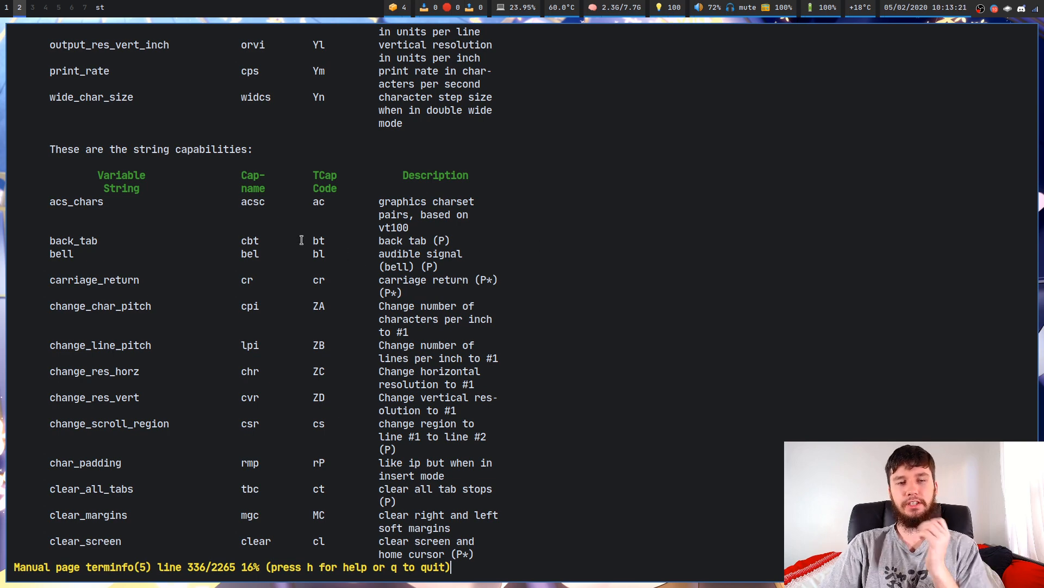
mouse_move(261, 167)
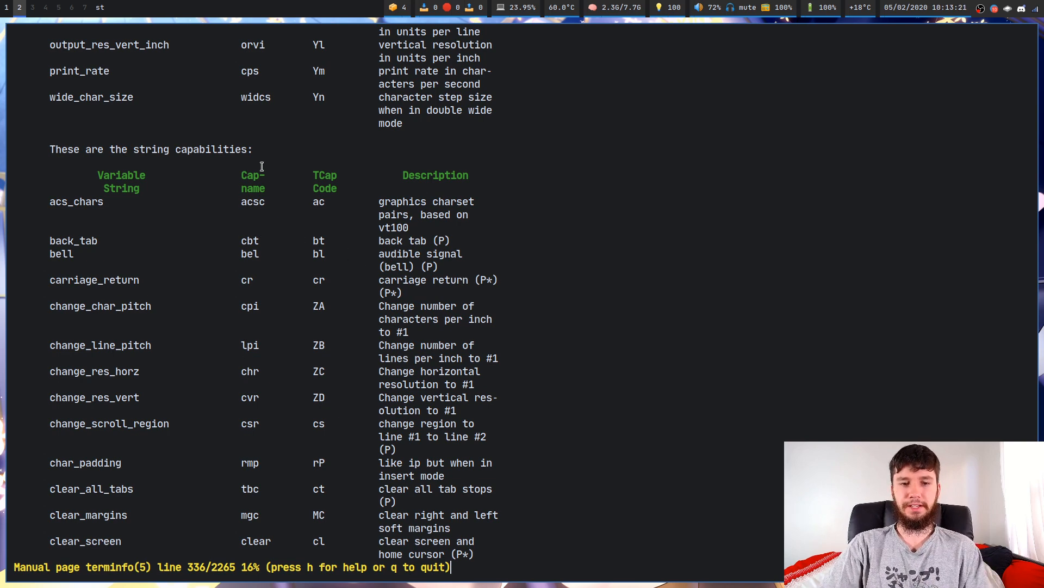
mouse_move(323, 189)
type("/m")
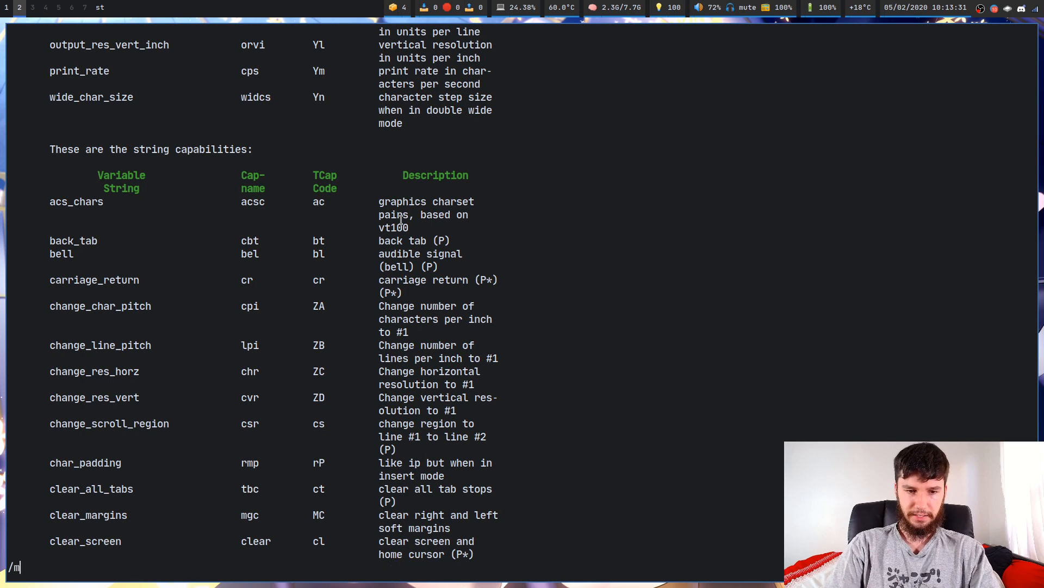
Step: Move through the terminfo manual to the enter-mode capabilities like enter_blink_mode
key("BackSpace")
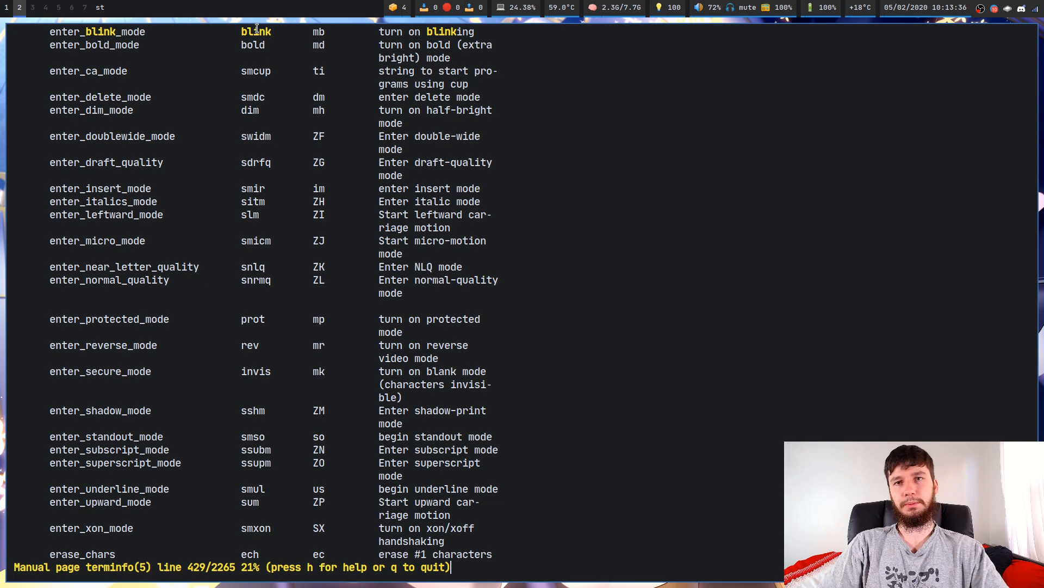
scroll("up", 3)
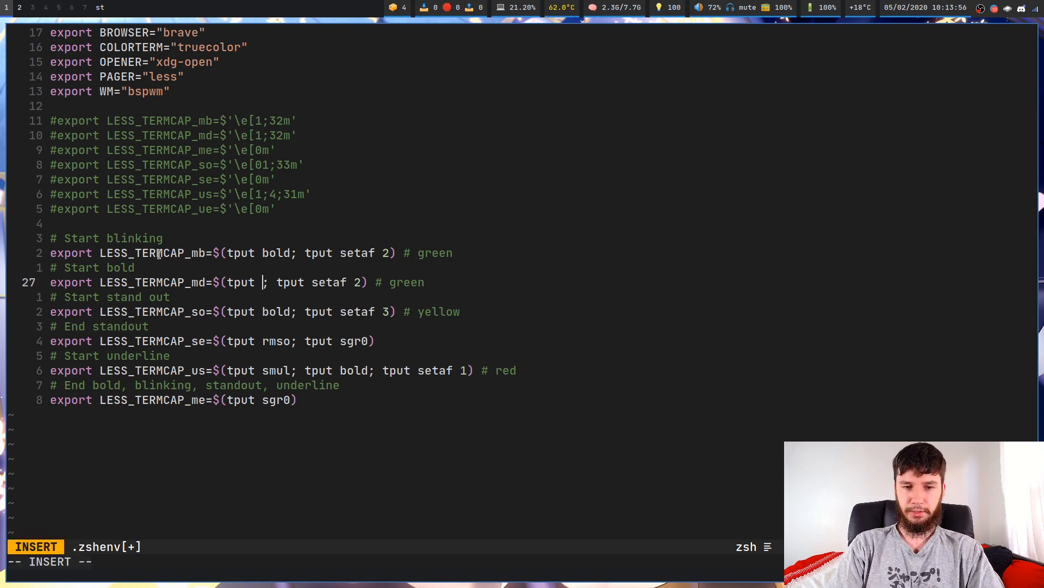
Step: Type 'blink' in place of bold on the LESS_TERMCAP_md line
type("blink")
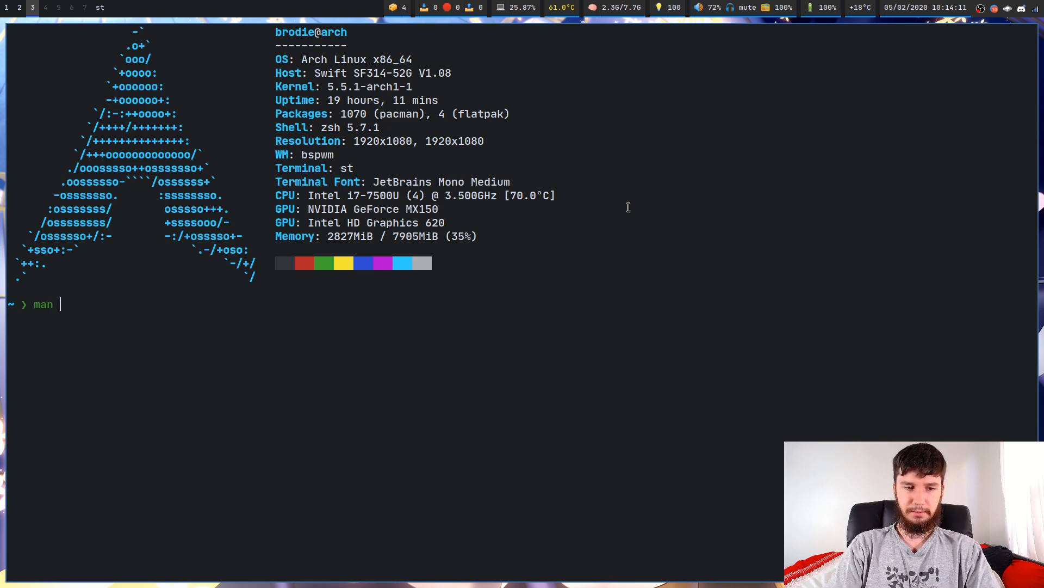
Step: Run man dmenu to open the dmenu(1) manual page
type("dmenu")
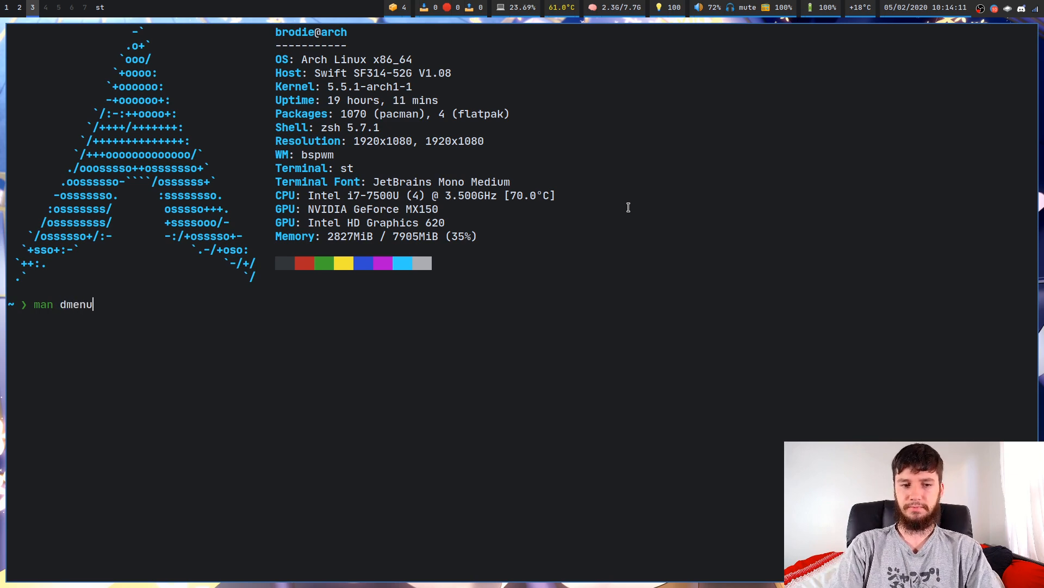
key("Return")
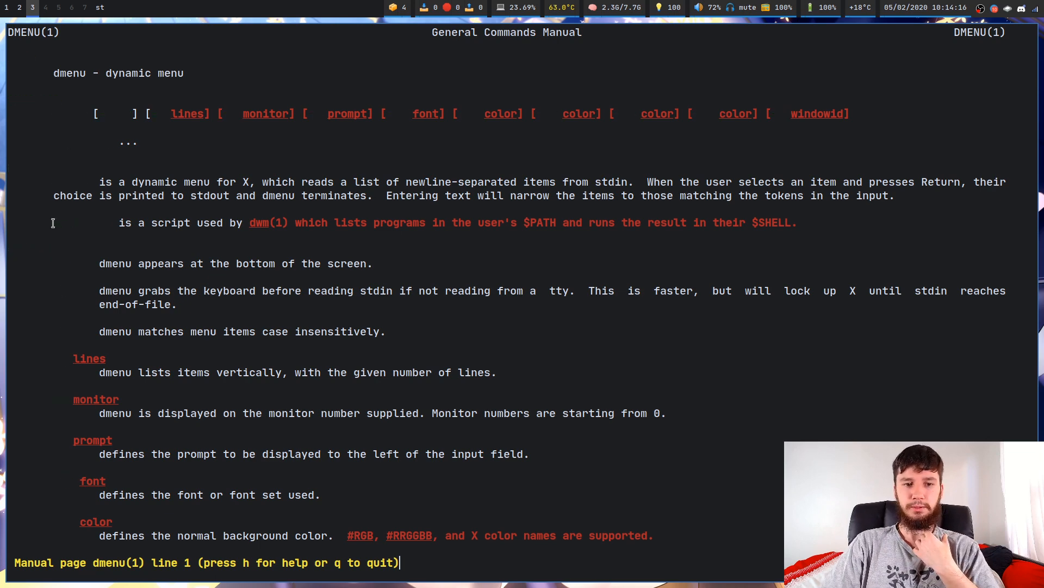
mouse_move(105, 159)
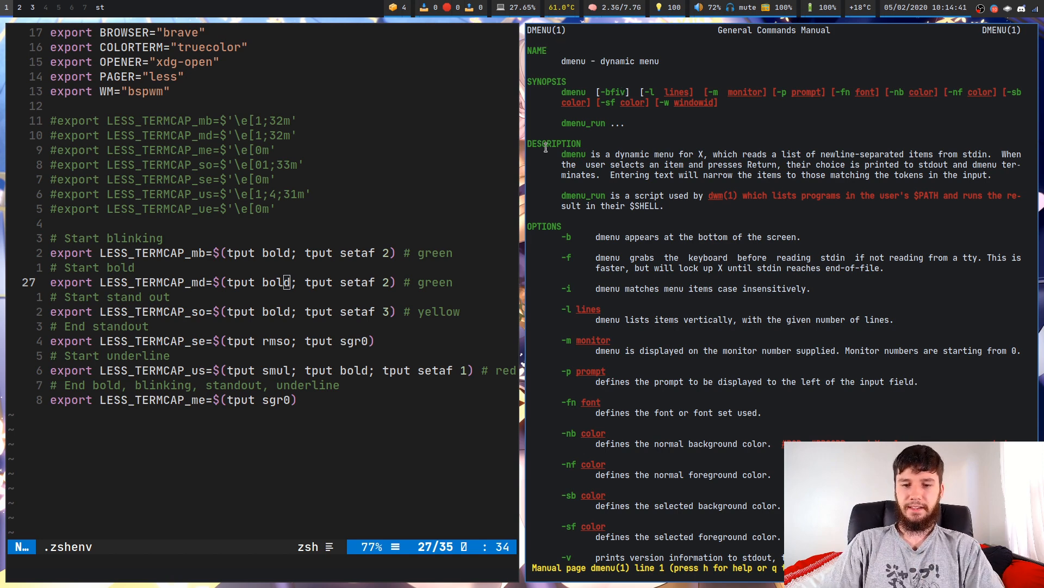
mouse_move(548, 40)
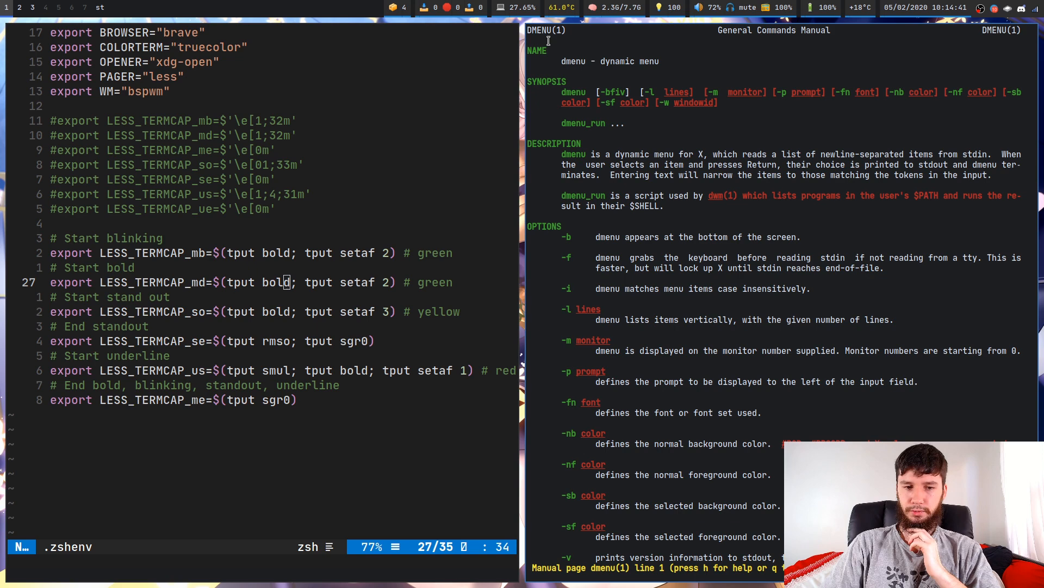
mouse_move(551, 187)
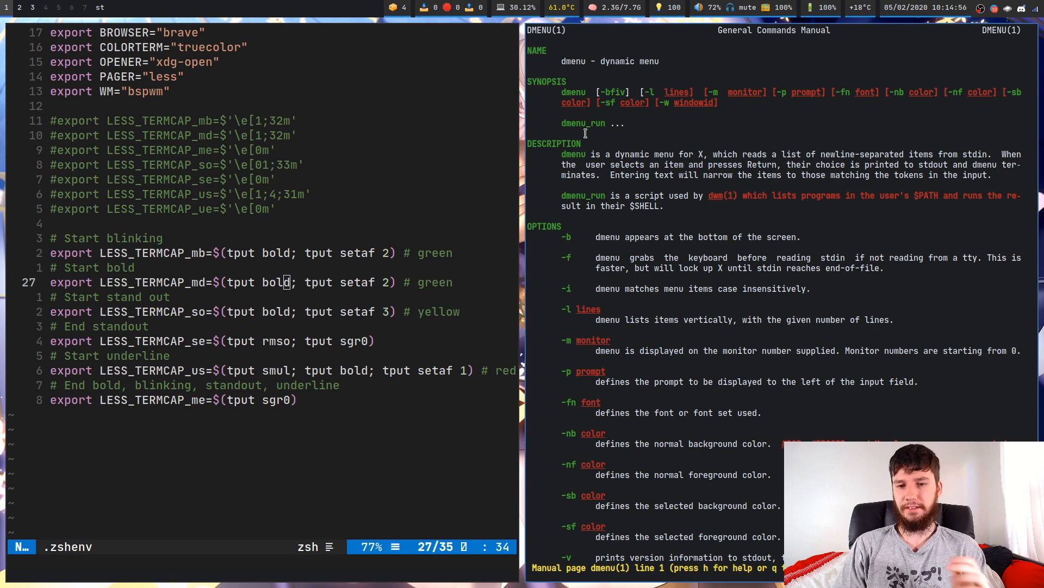
mouse_move(795, 108)
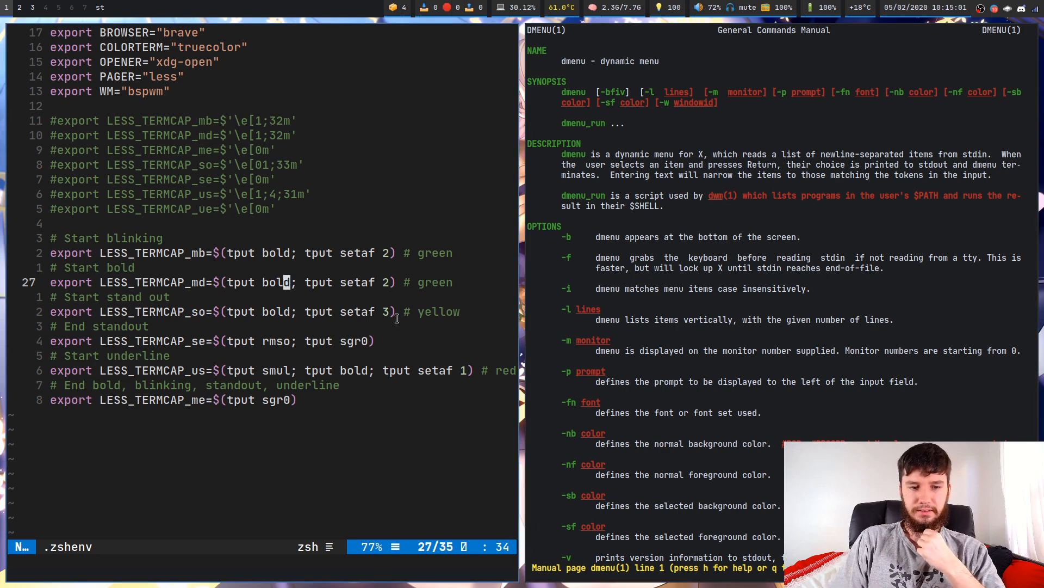
mouse_move(544, 206)
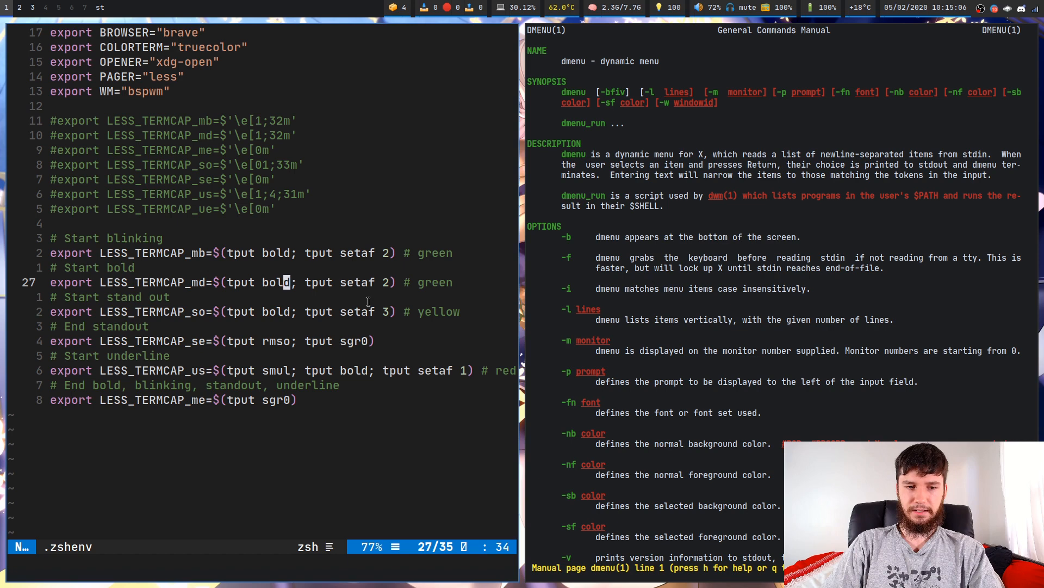
mouse_move(200, 238)
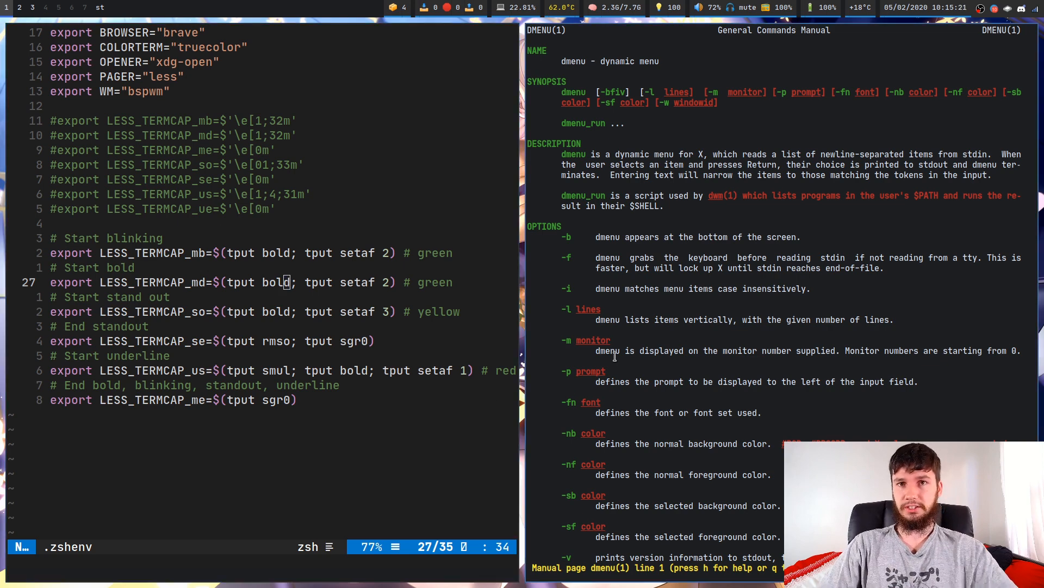
mouse_move(776, 385)
type("/")
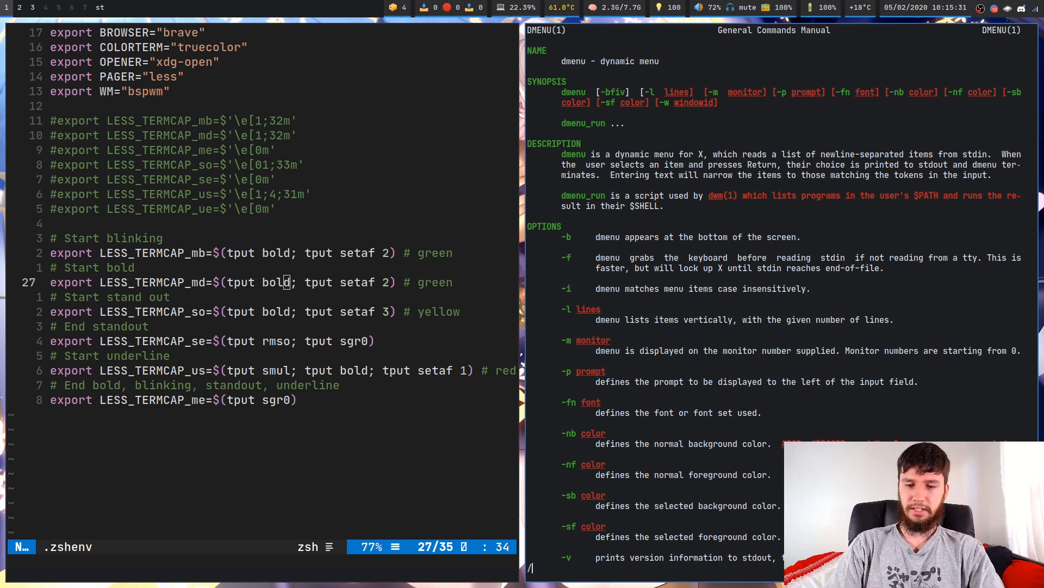
Step: Search the dmenu manual for 'dmenu', then quit the pager
type("dmenu")
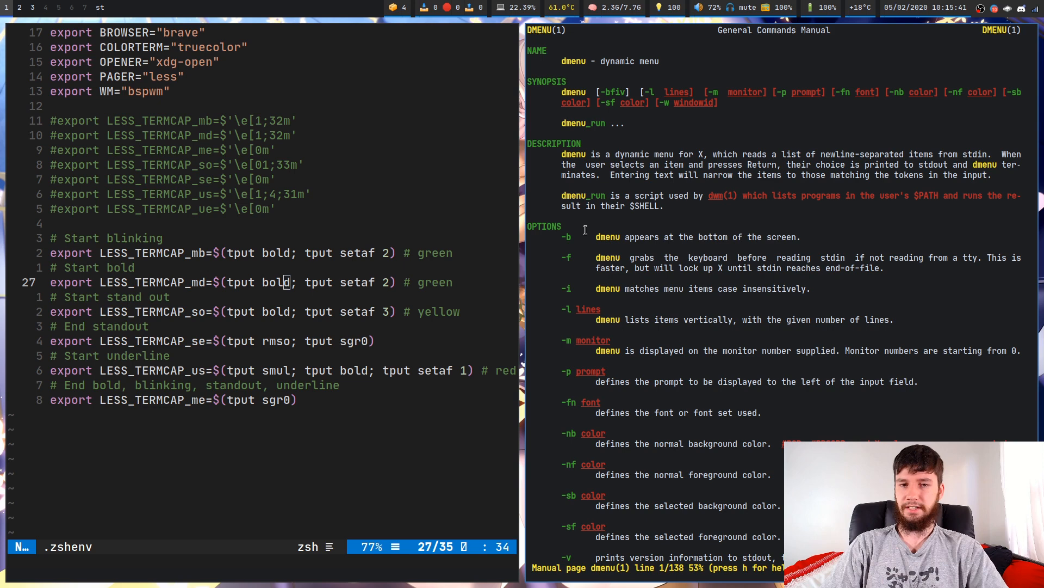
mouse_move(744, 201)
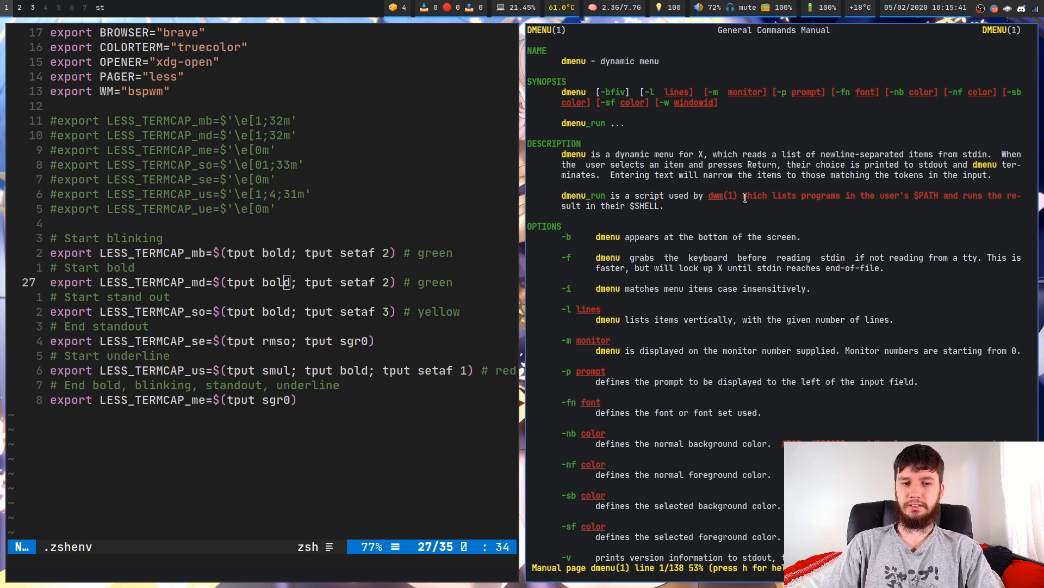
key("q")
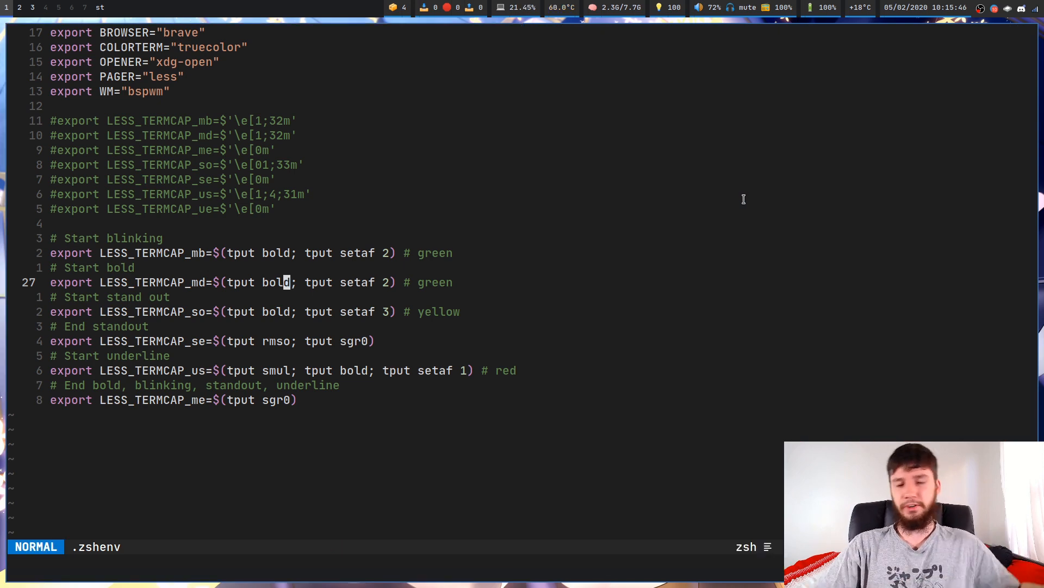
mouse_move(424, 187)
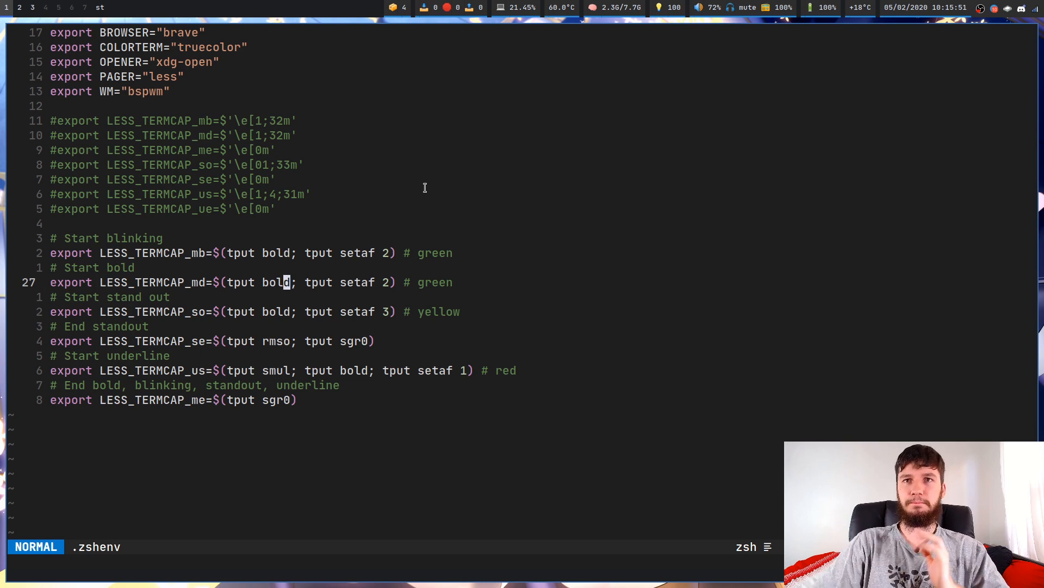
mouse_move(257, 272)
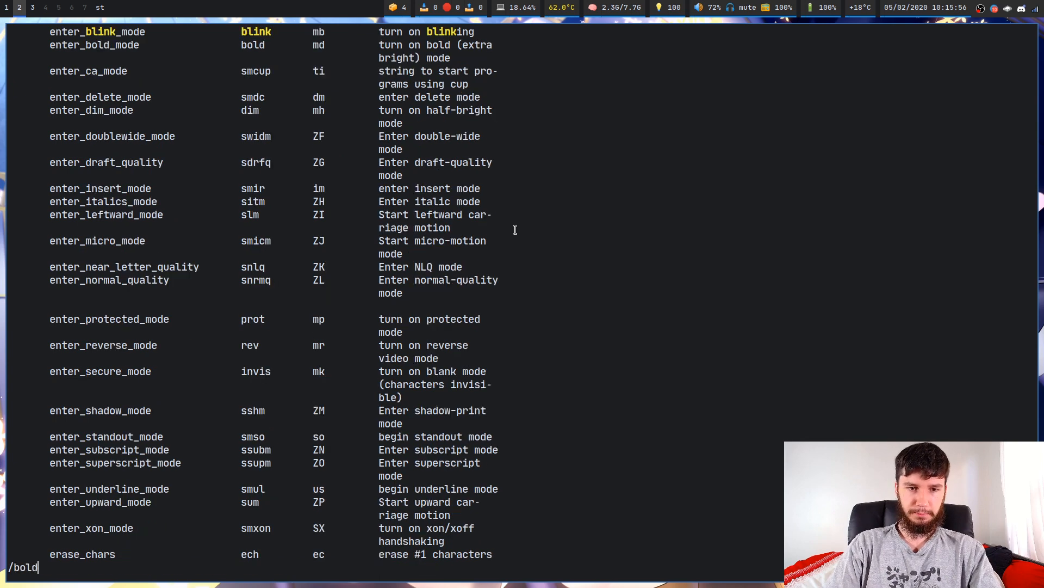
Step: Jump to the bold entry in terminfo, then start typing a /color search
key("Return")
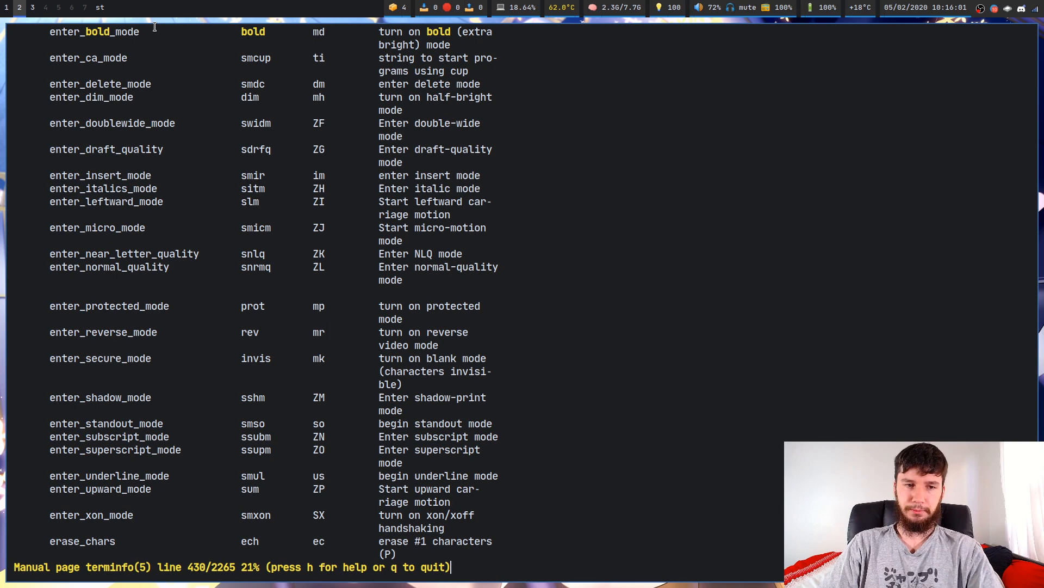
key("q")
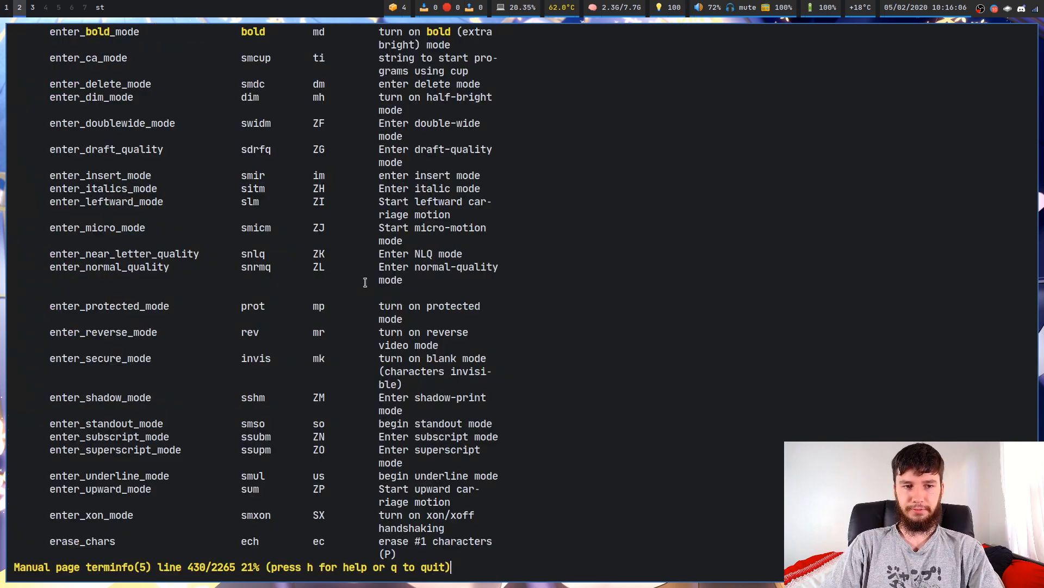
scroll("down", 3)
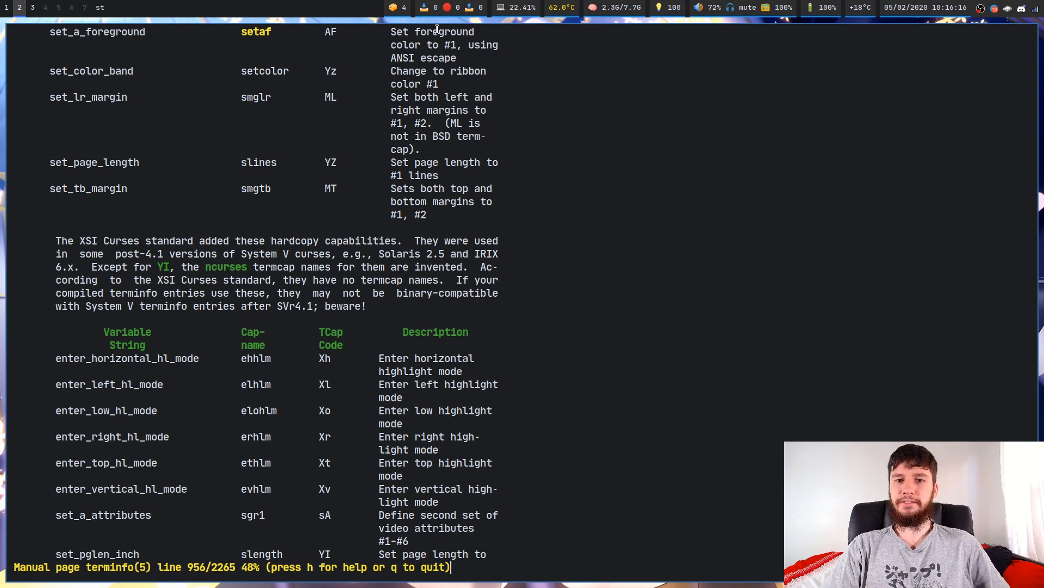
type("/color")
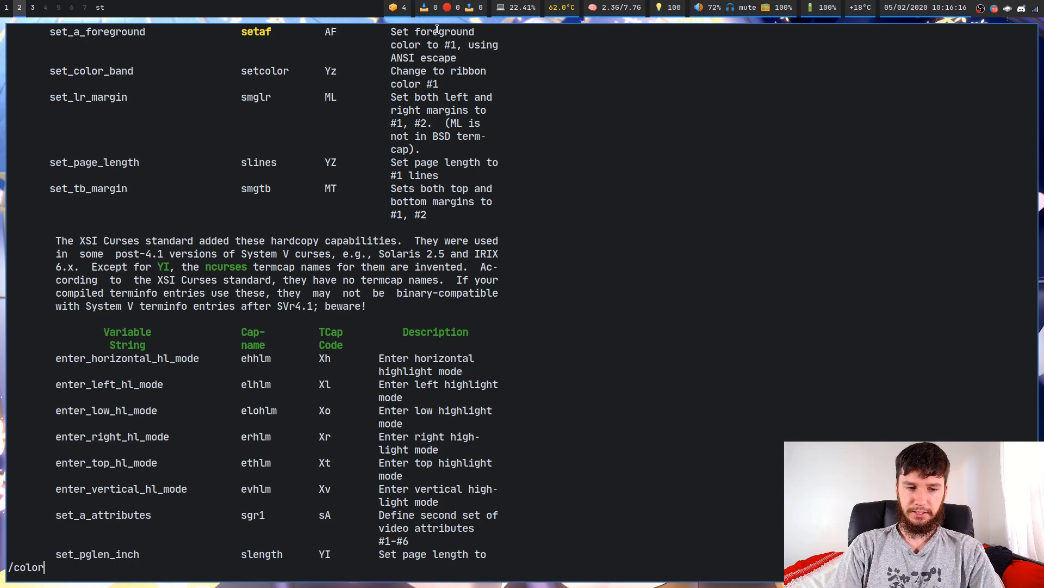
Step: Run the color search and scroll to the setaf/setab 0–7 colour table
key("Return")
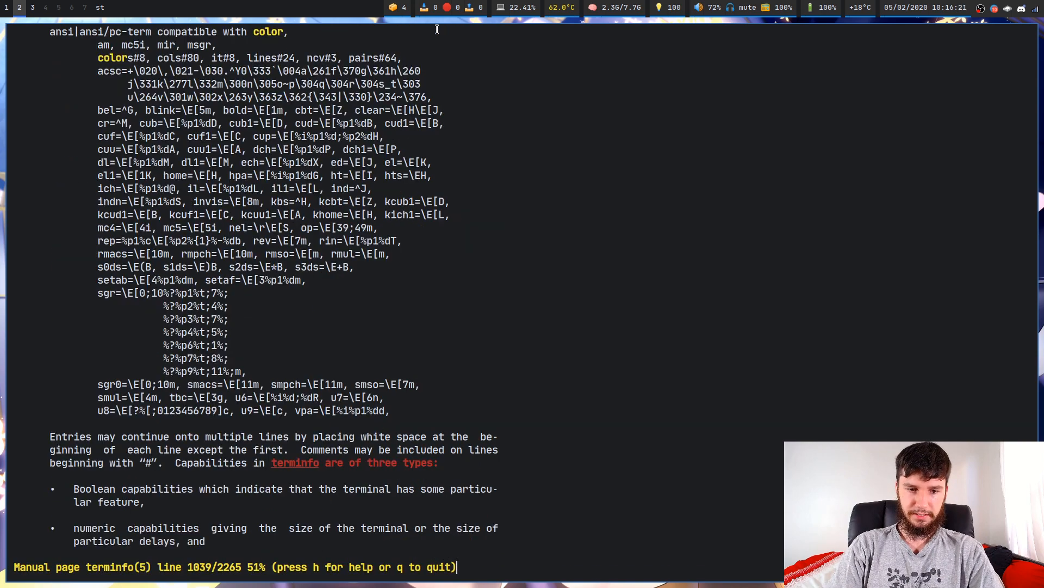
scroll("down", 3)
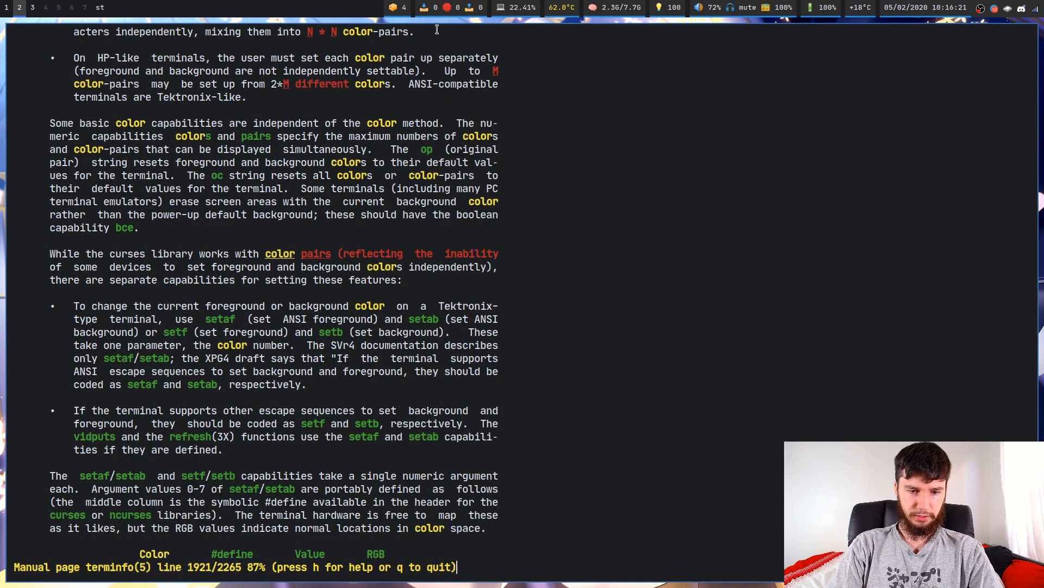
scroll("down", 3)
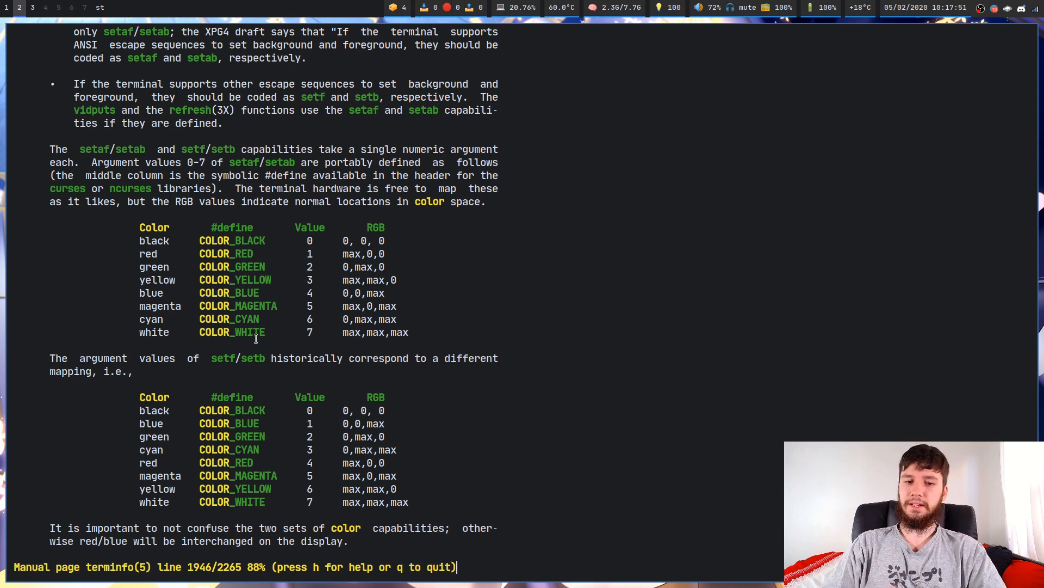
mouse_move(296, 338)
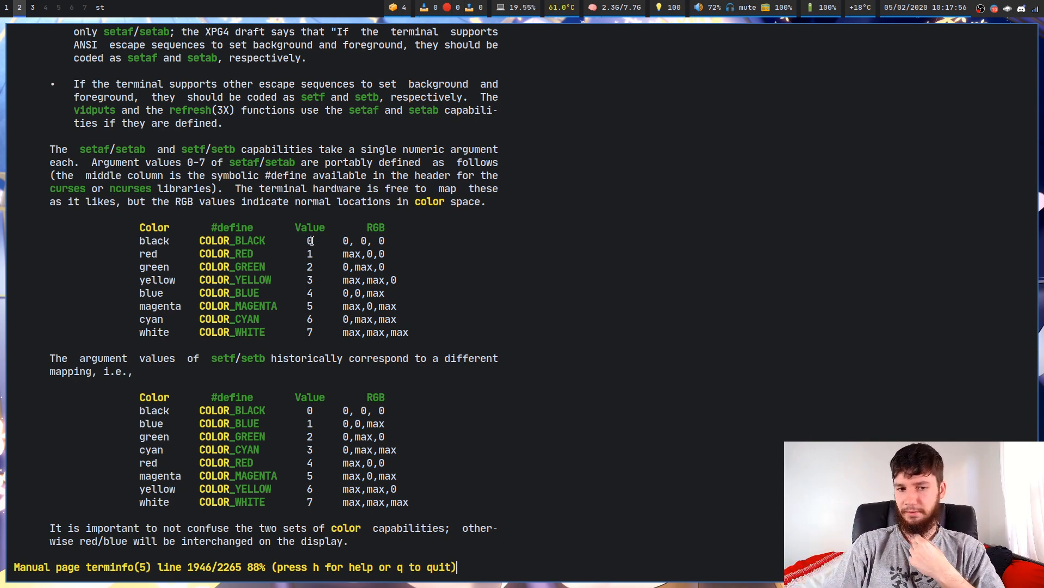
mouse_move(293, 266)
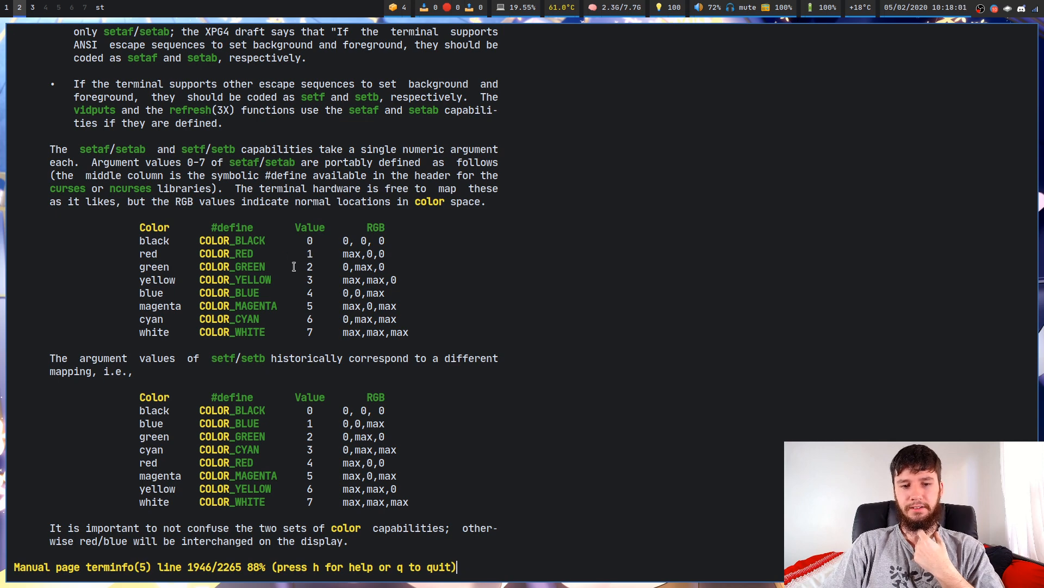
mouse_move(317, 266)
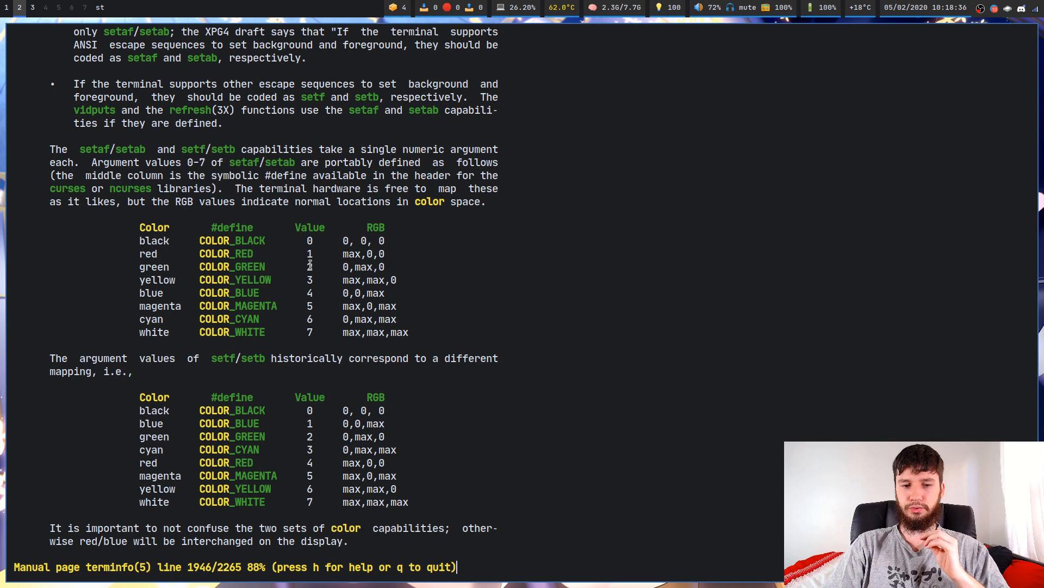
scroll("up", 3)
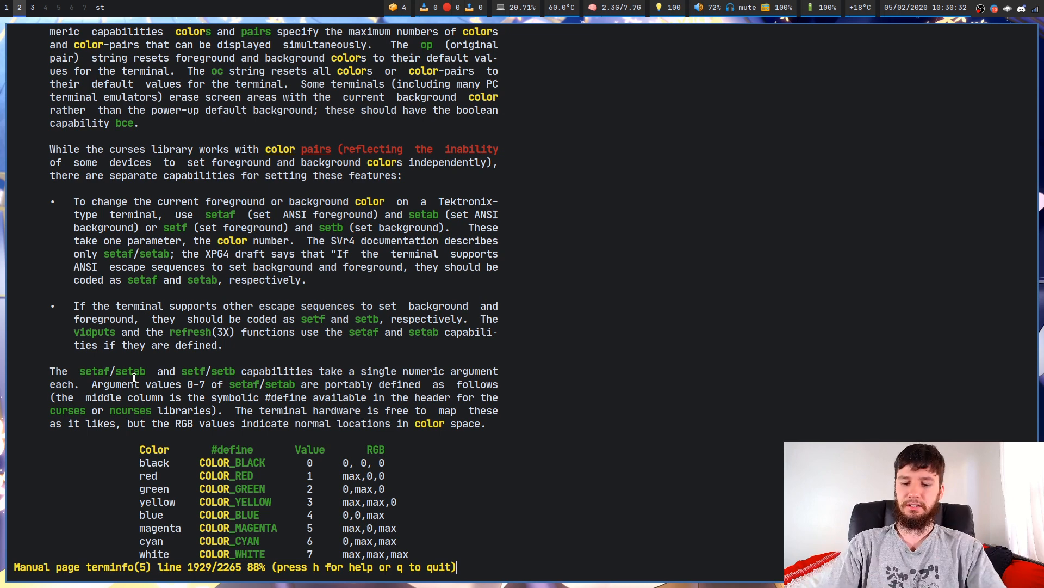
Step: Search the terminfo manual for 'set' to reach the setab background colour entry
type("/set")
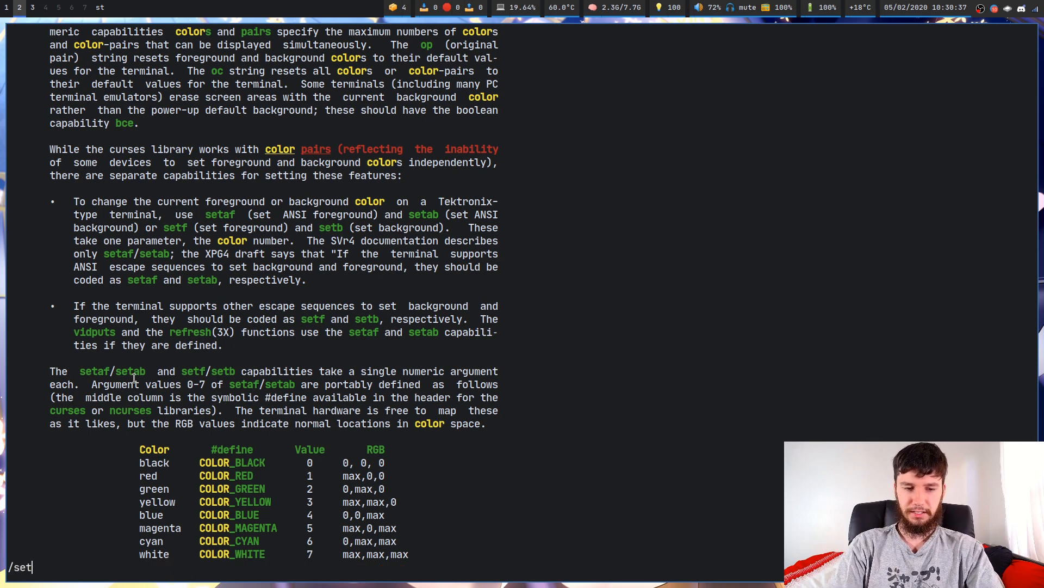
key("Return")
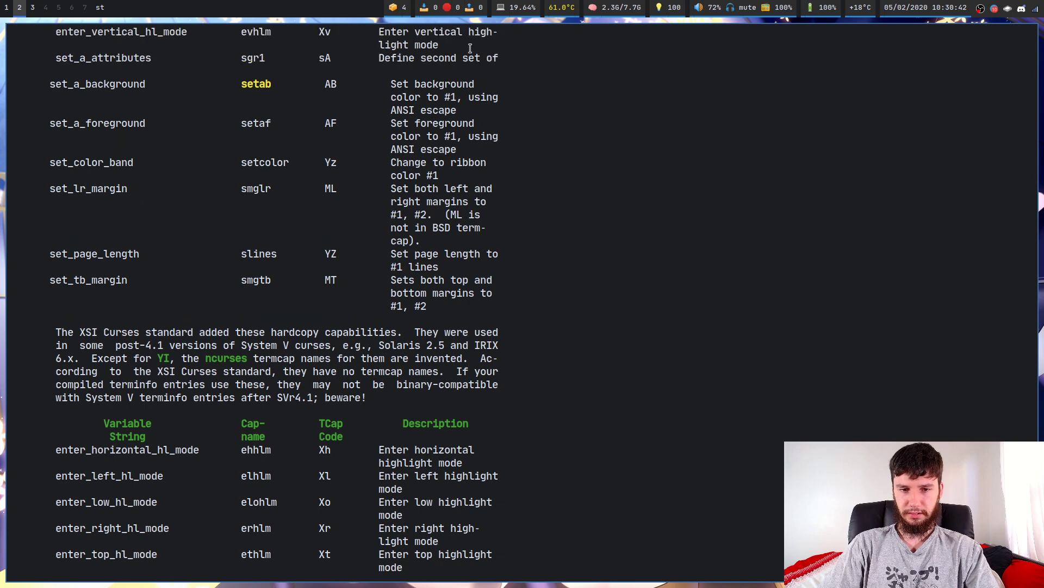
mouse_move(264, 100)
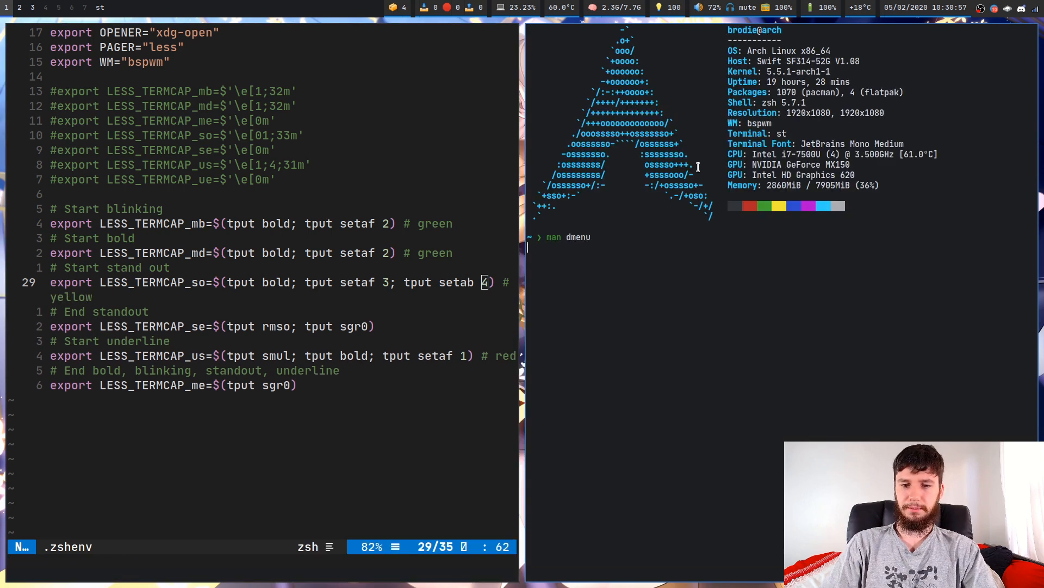
Step: Open the dmenu manual to check the setaf 3 / setab 4 standout colours, then close it
key("Return")
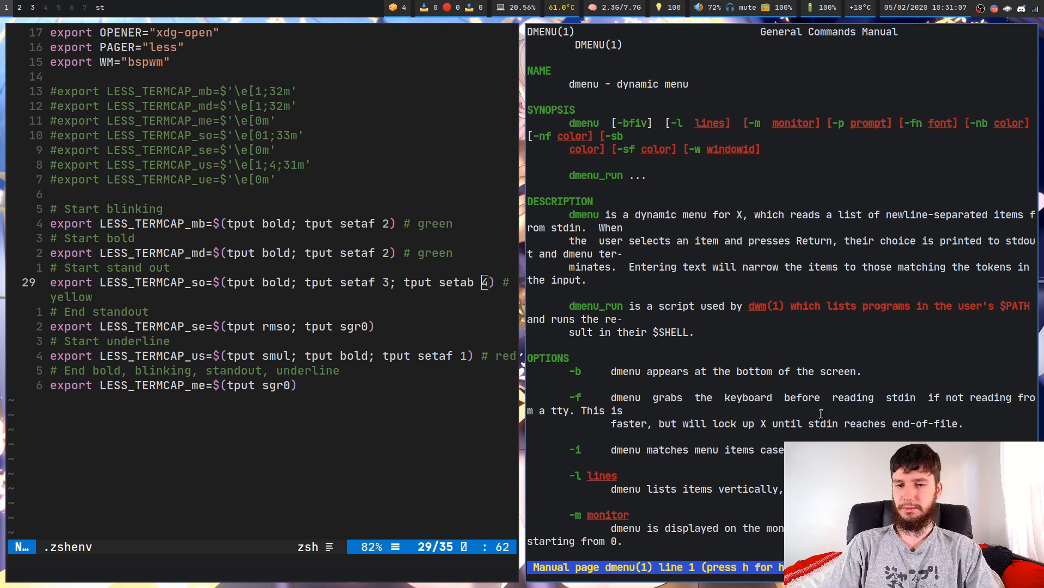
key("q")
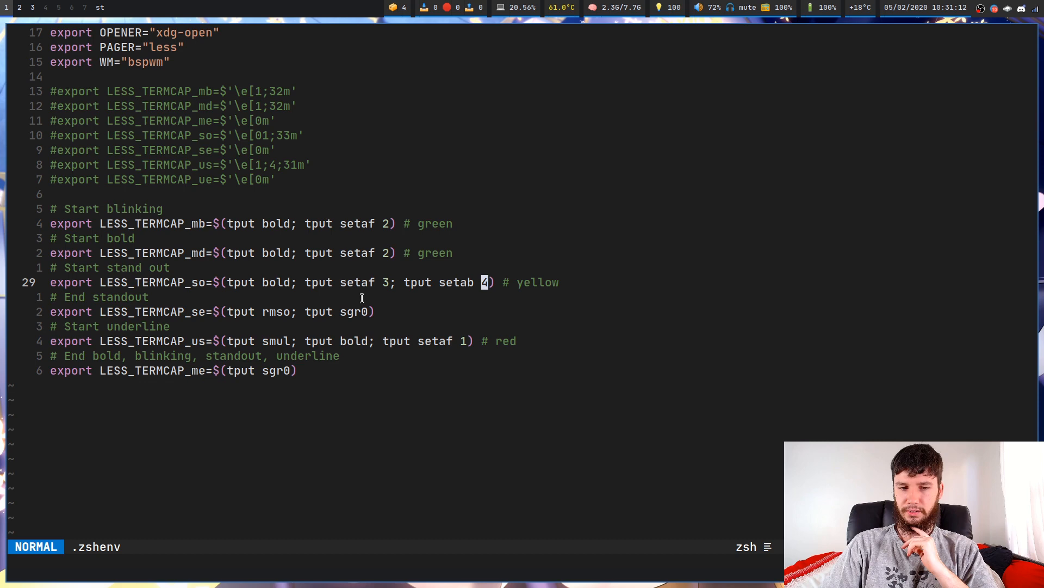
mouse_move(324, 312)
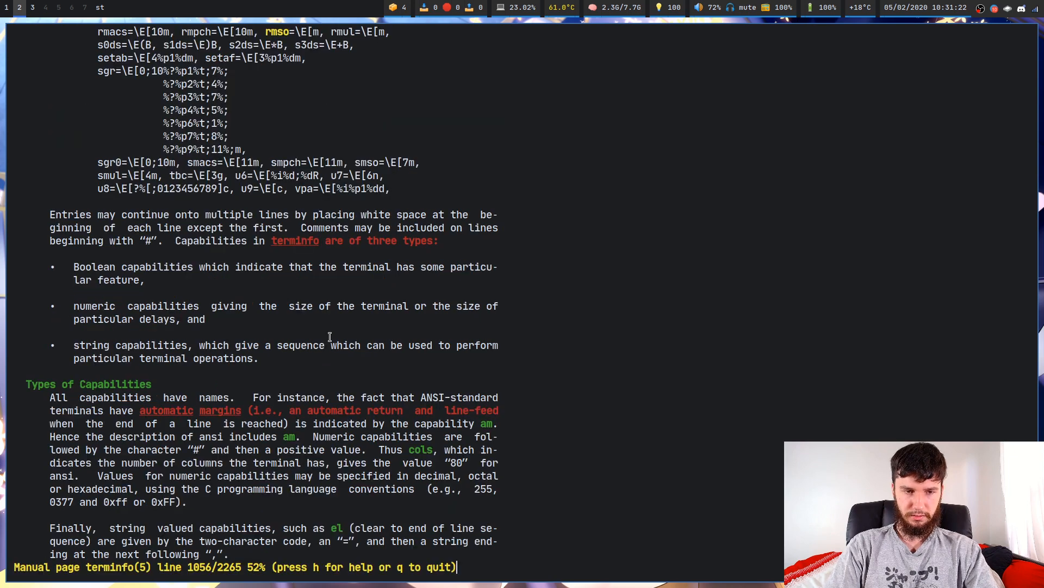
Step: Search the terminfo manual for the sgr0 and underline (smul) capabilities
scroll("up", 3)
type("/s")
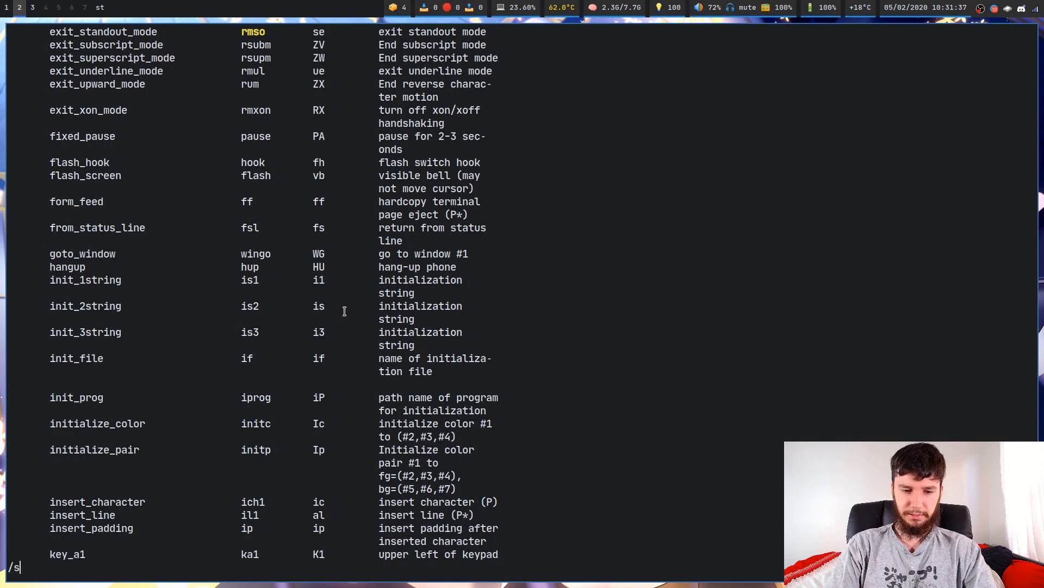
key("Return")
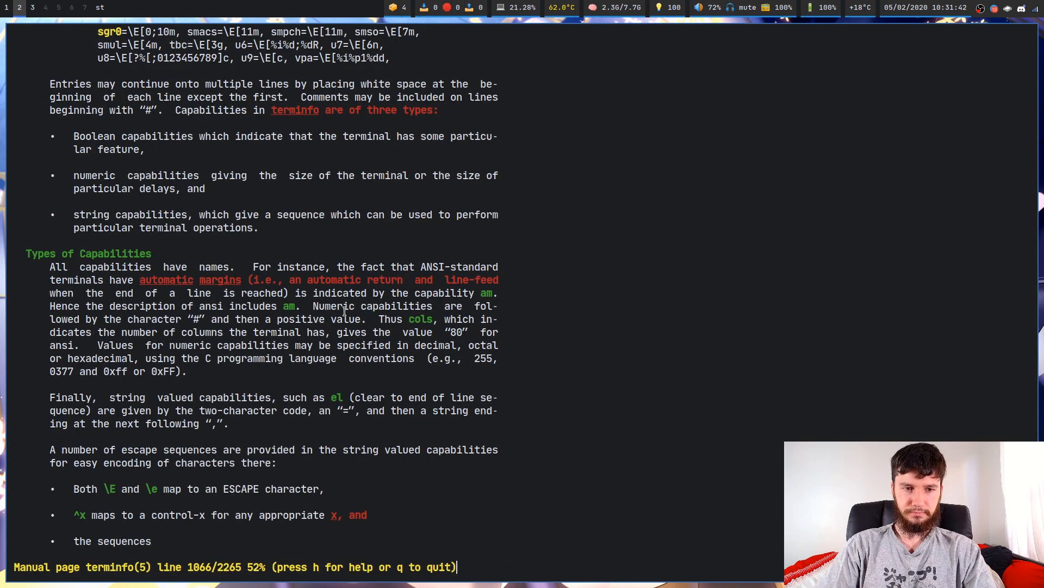
scroll("up", 3)
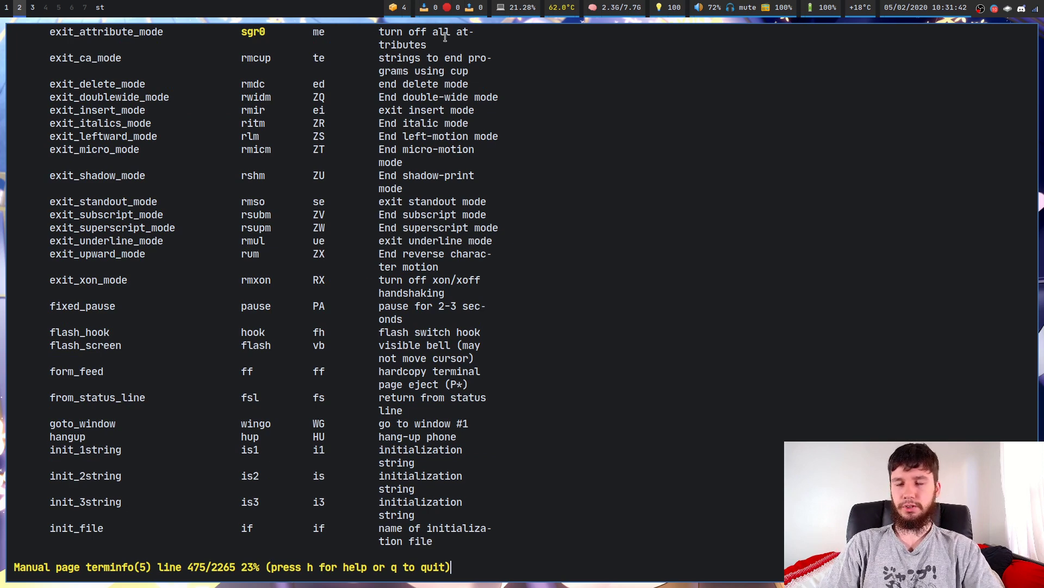
key("q")
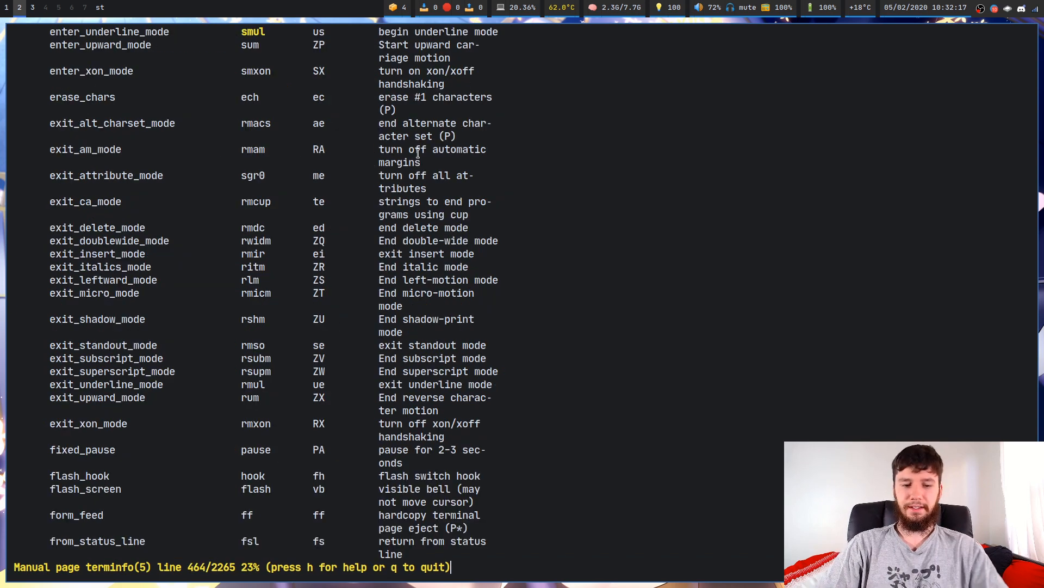
key("q")
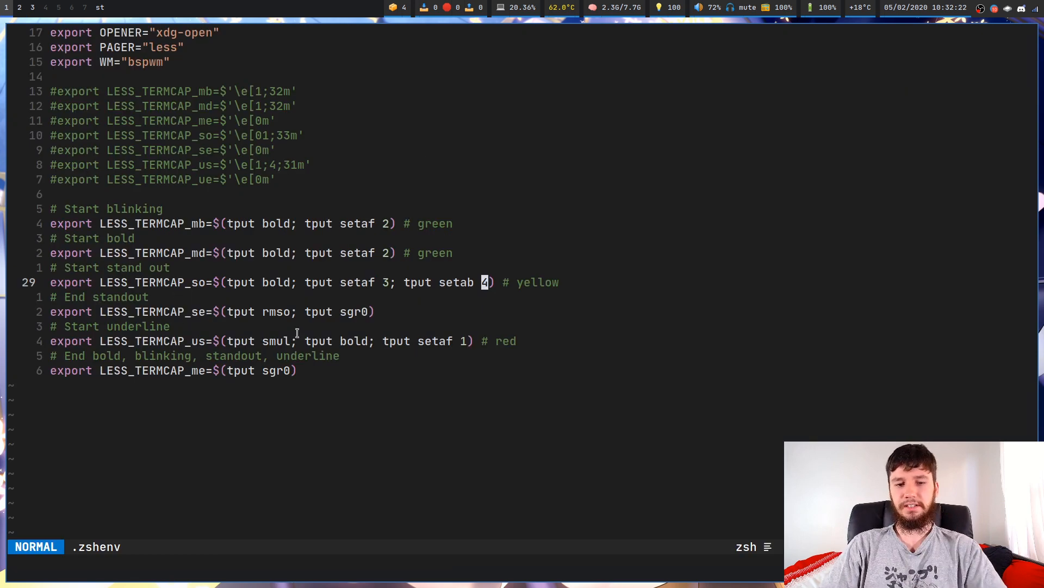
mouse_move(339, 338)
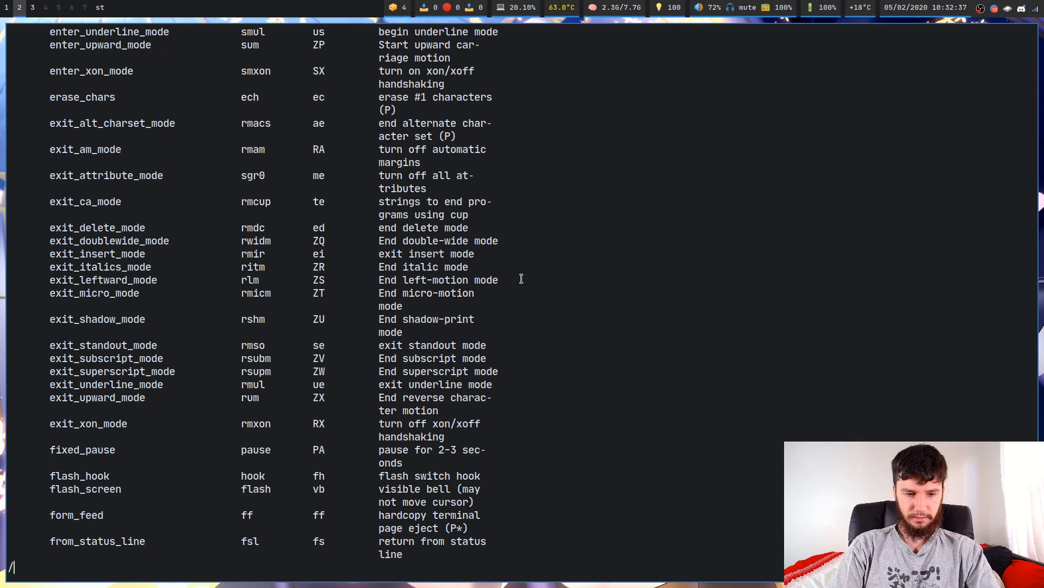
Step: Find the italic (ita) mode entries, then start editing the .zshenv standout line
type("ita")
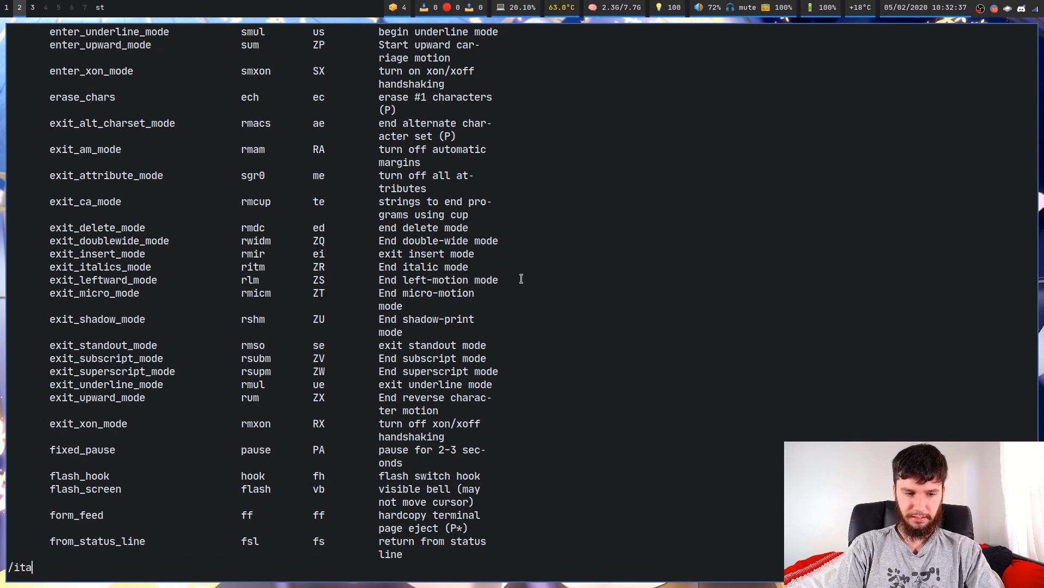
key("Return")
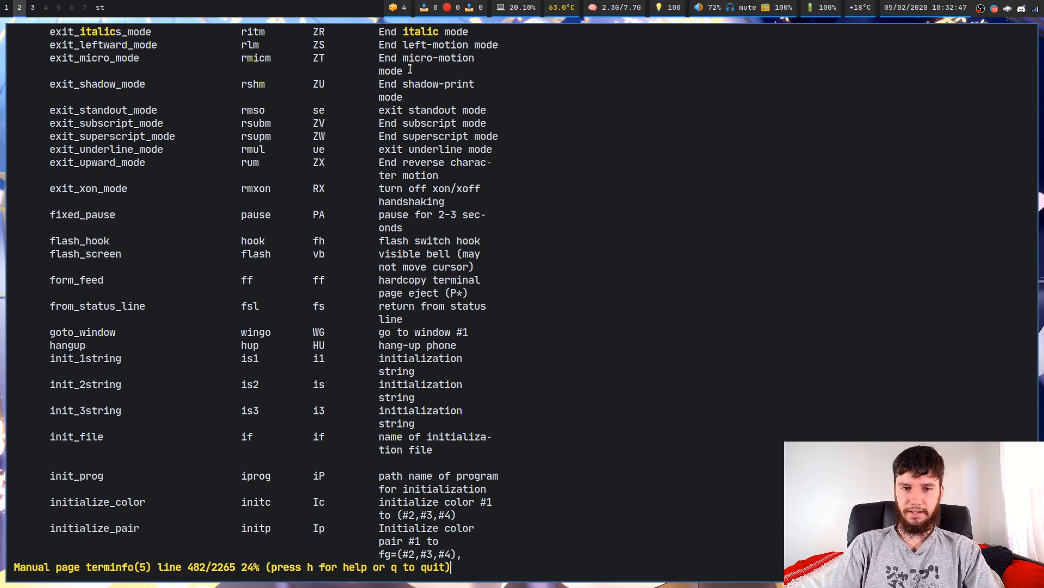
scroll("up", 3)
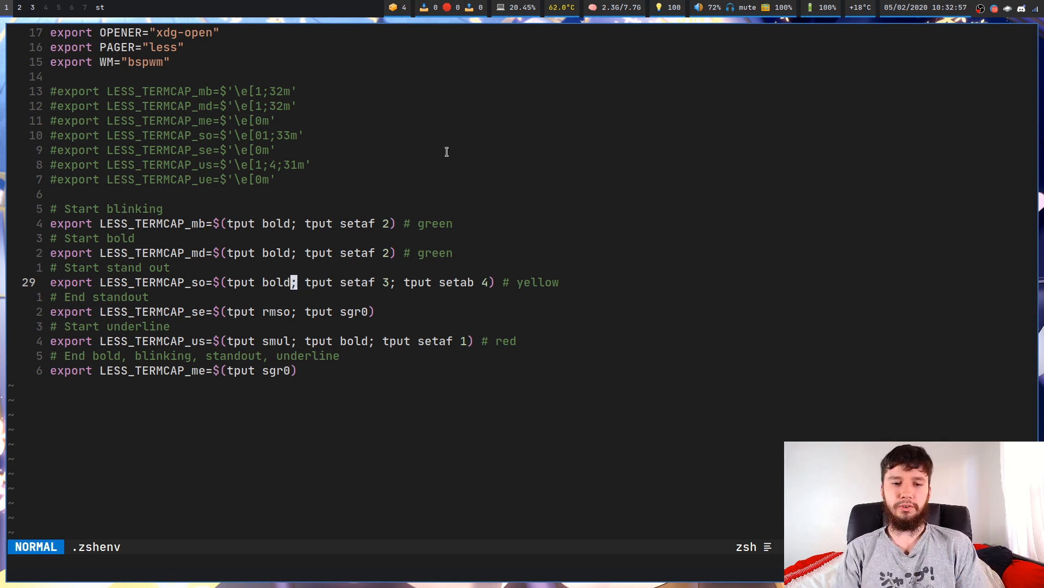
key("i")
type(" tput s")
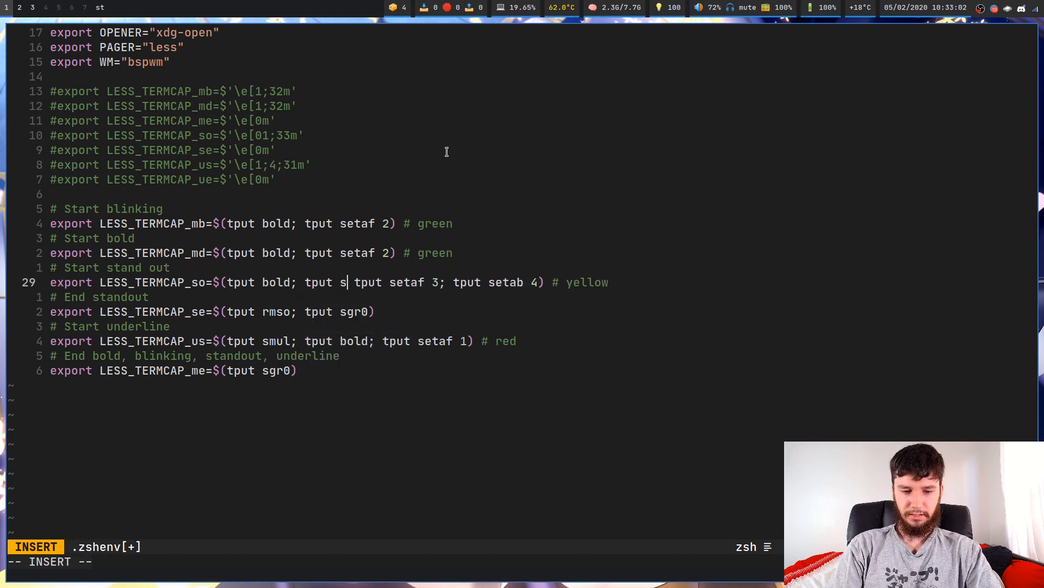
Step: Add 'tput sitm; tput smul;' to the LESS_TERMCAP_so line and save .zshenv
type("itm;")
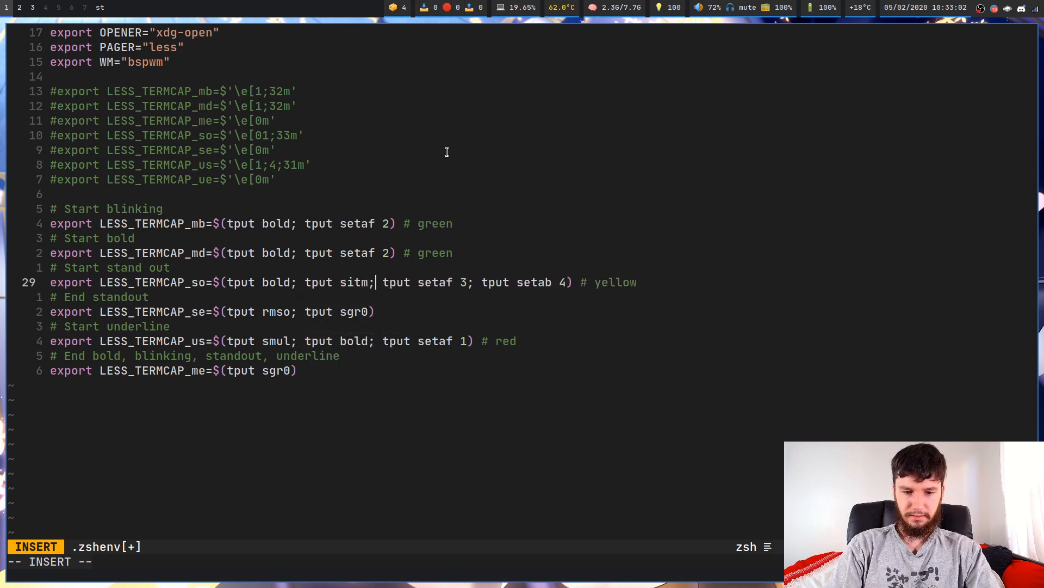
type("smu tput s")
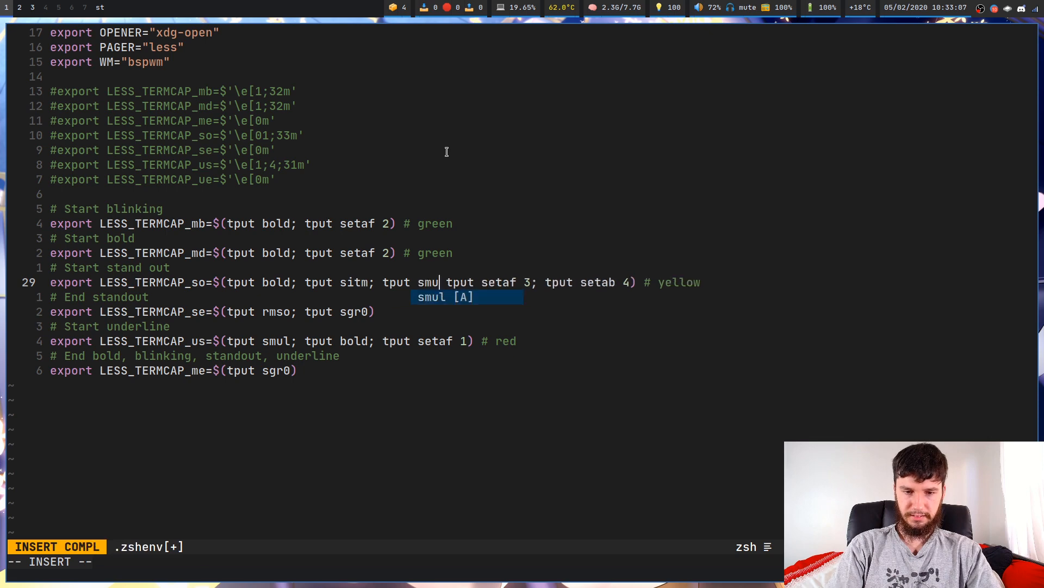
key("Escape")
type(":w")
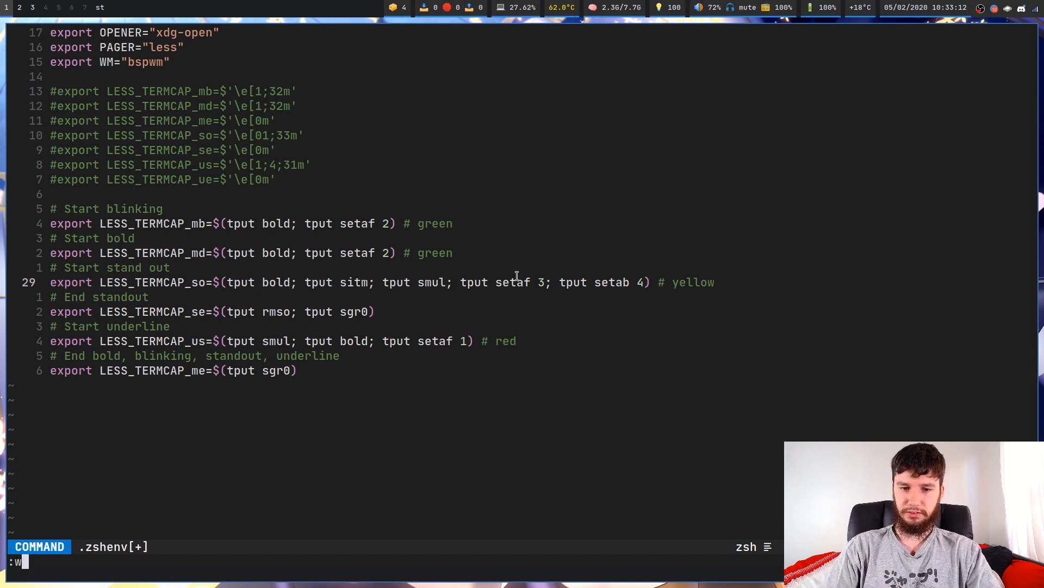
key("Return")
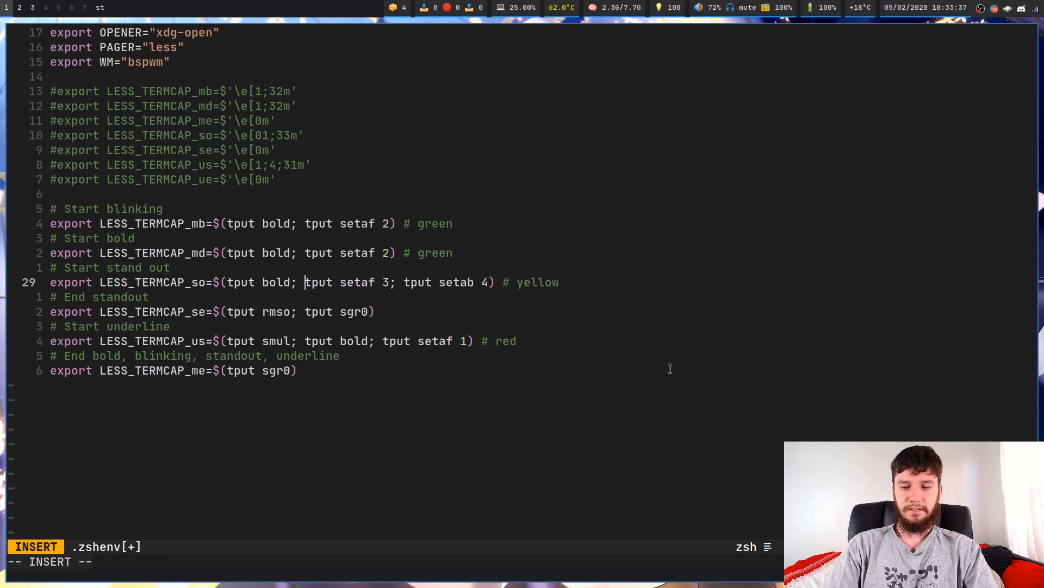
Step: Remove the extra attributes and browse terminfo for the reverse video capability
key("Escape")
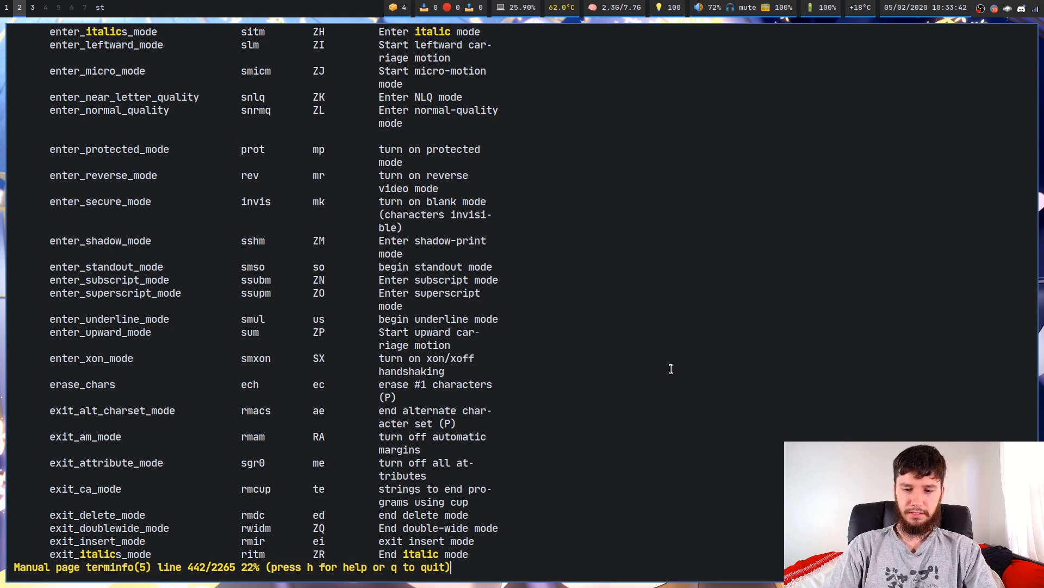
scroll("down", 3)
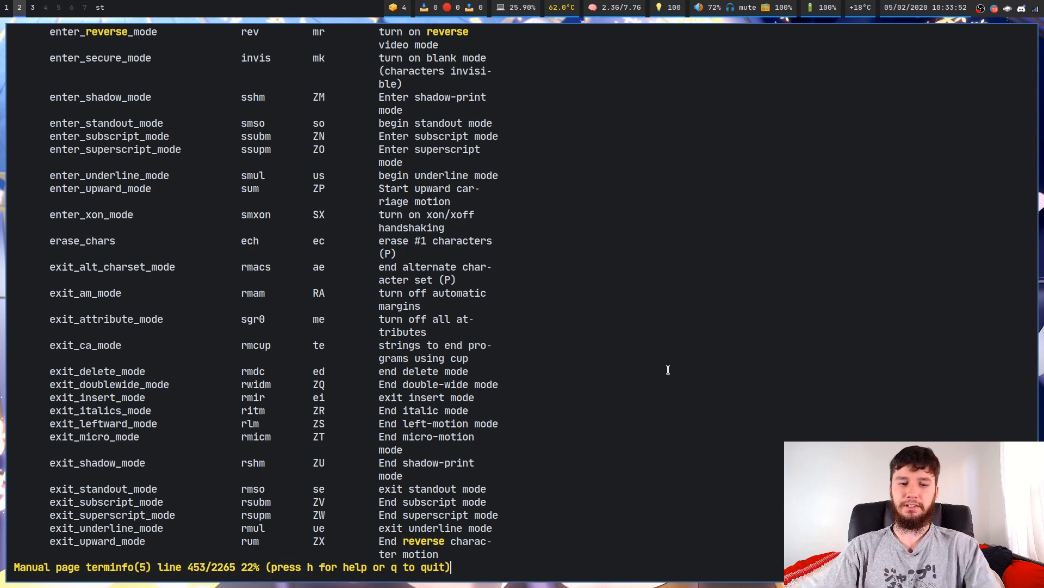
key("q")
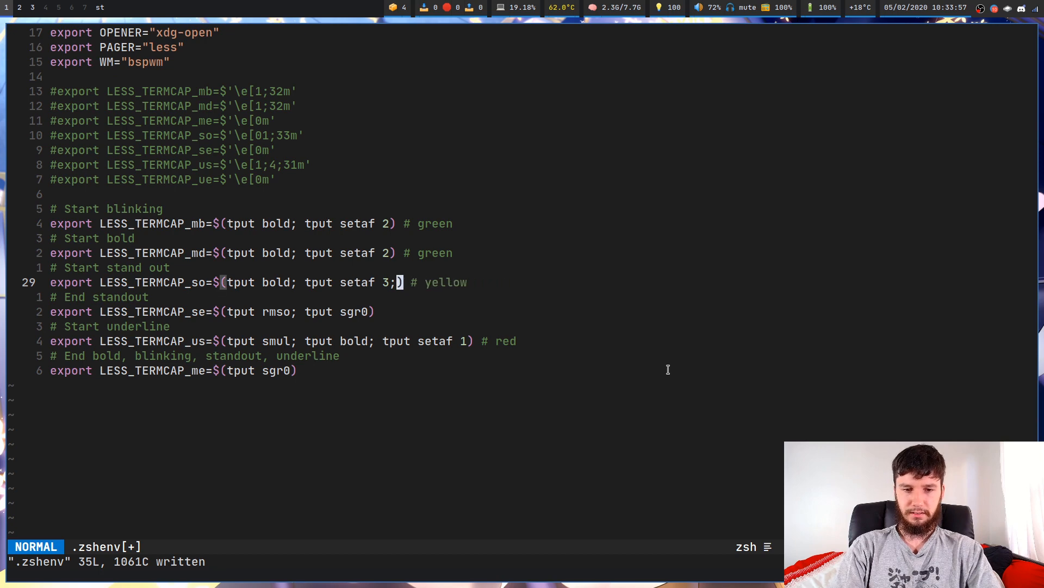
key("x")
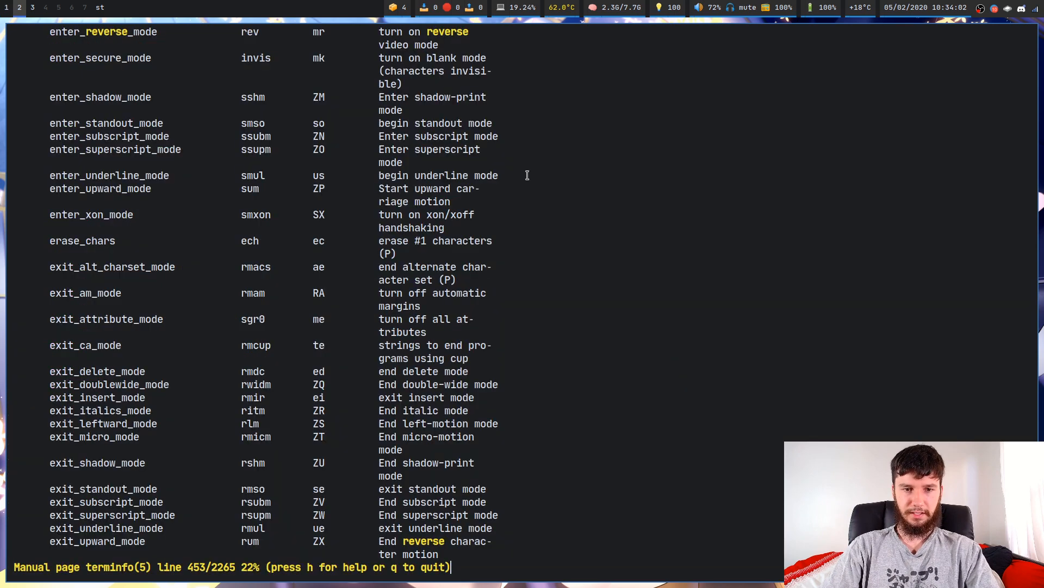
mouse_move(280, 50)
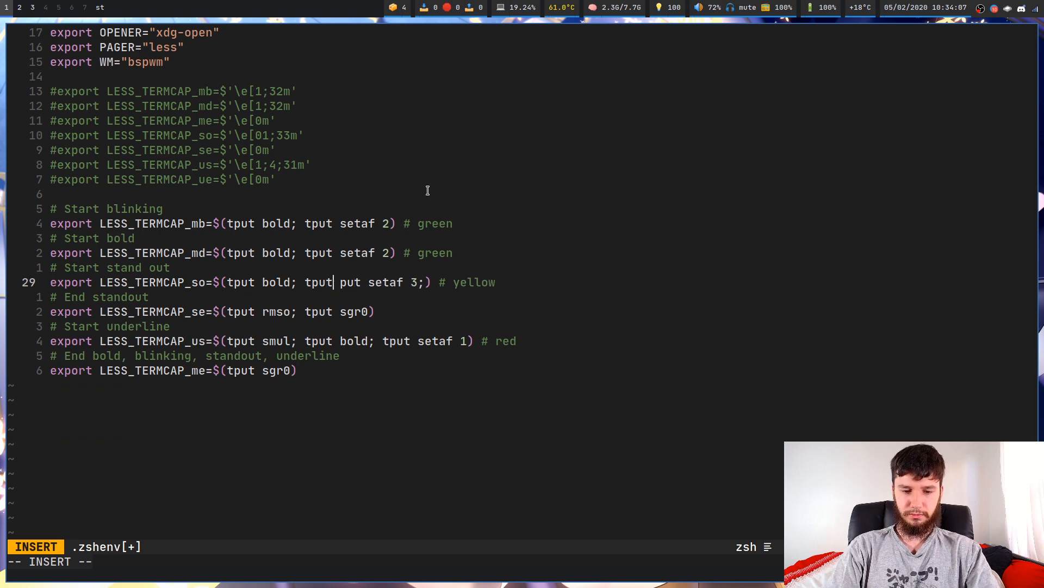
Step: Add 'tput rev;' to the standout line and search the dmenu manual for 'dmenu'
type("rev; t")
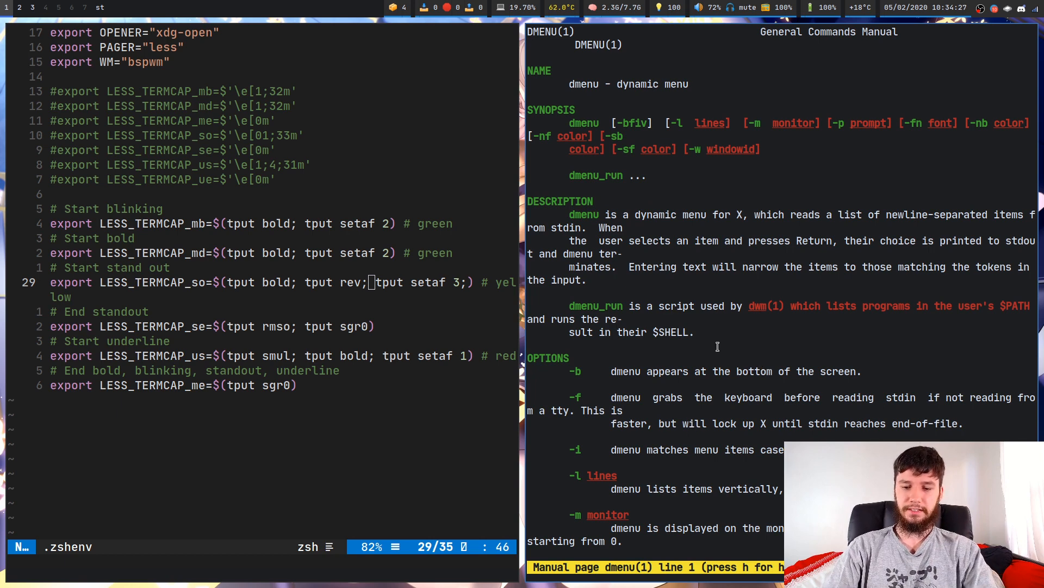
type("/dmen")
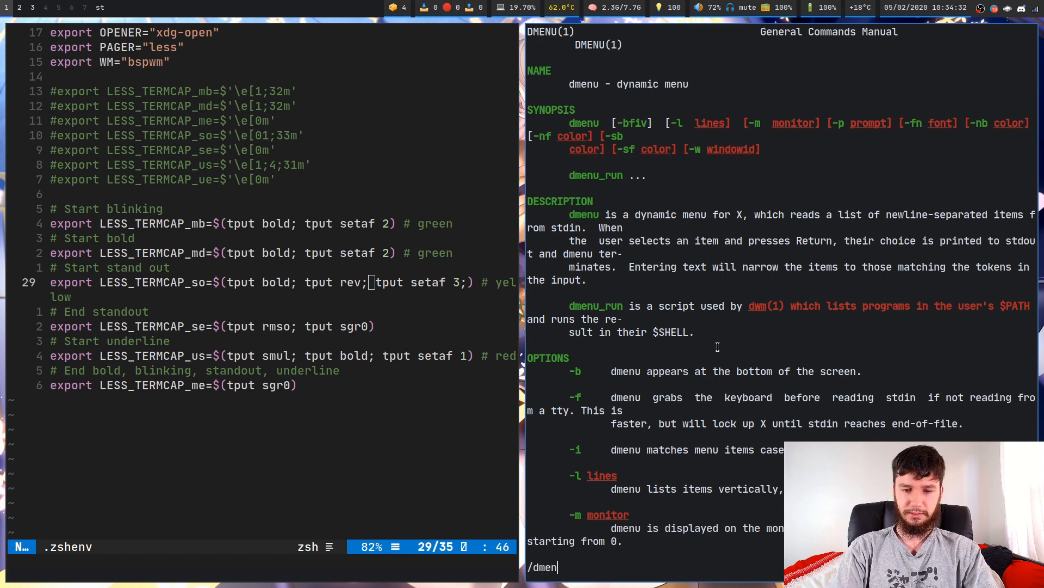
key("Return")
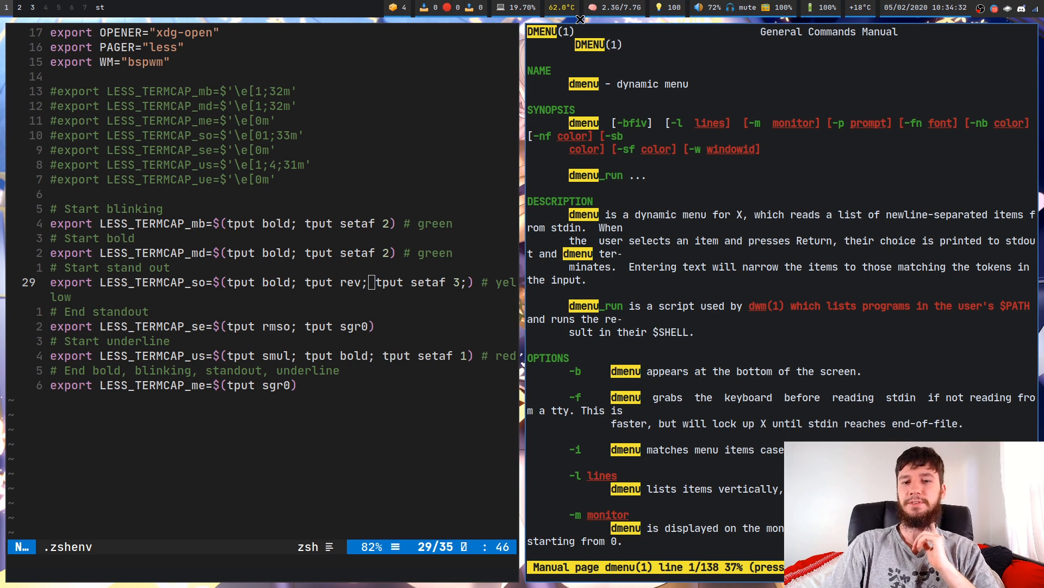
mouse_move(677, 522)
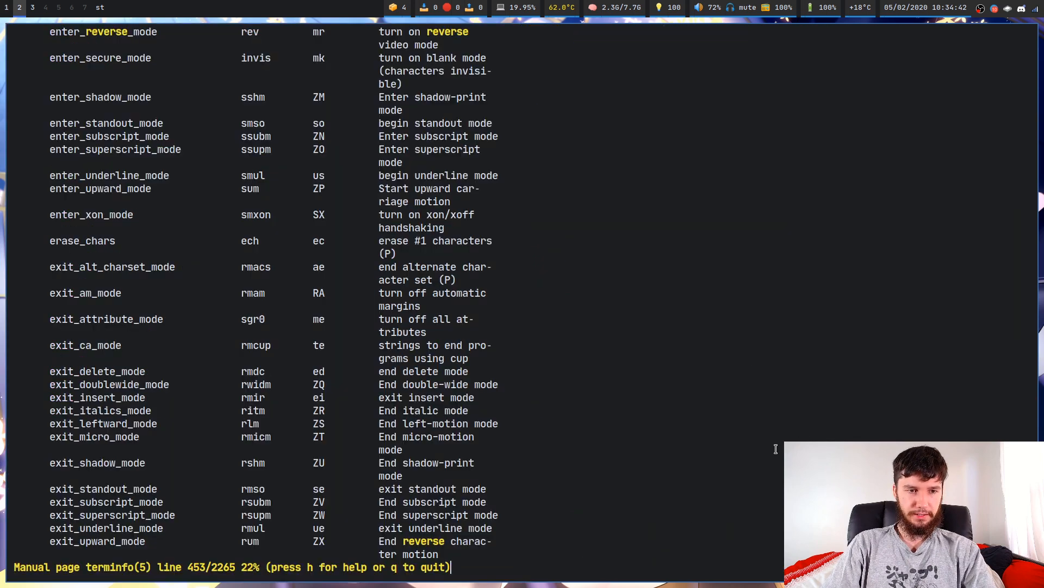
Step: Look up subscript mode in terminfo and change 'tput rev' to 'tput ssubm'
type("/subsc")
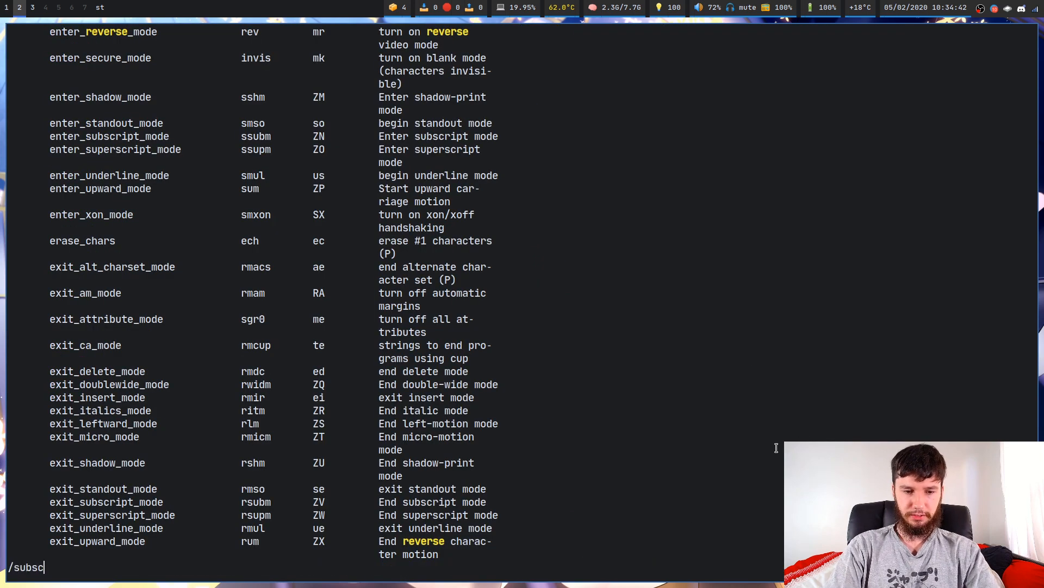
key("Return")
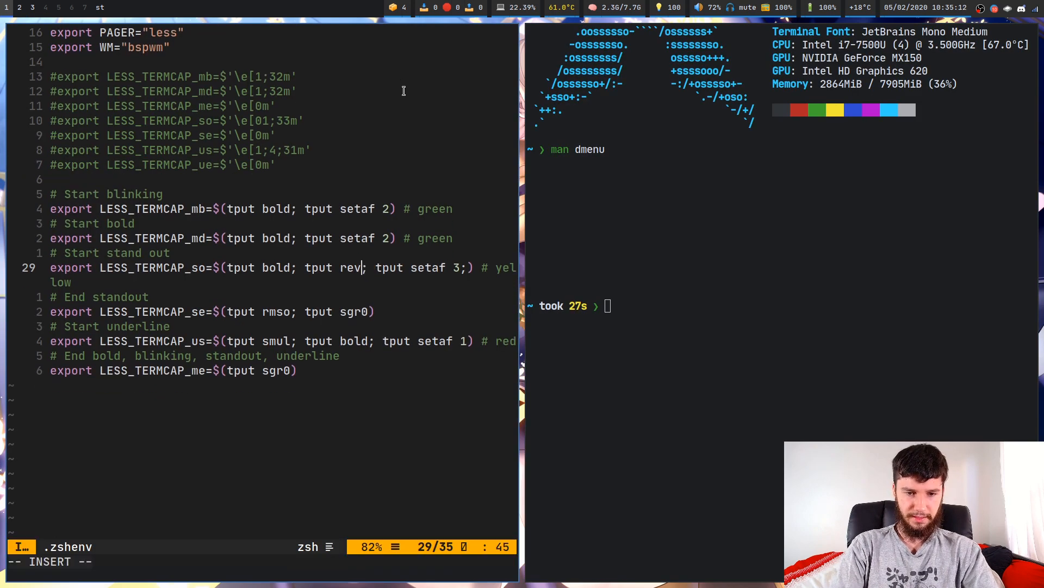
type("ssubm")
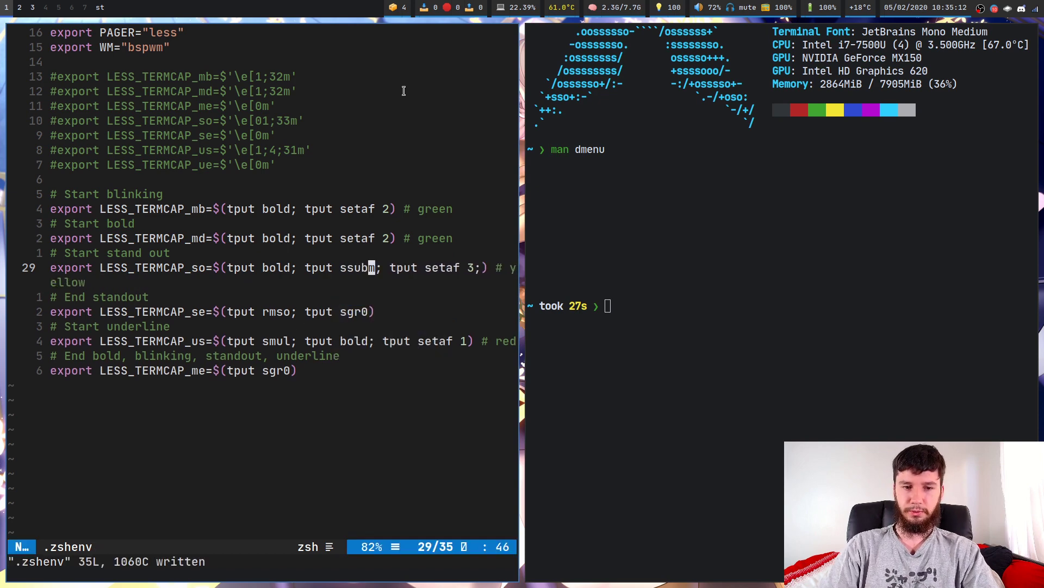
Step: Run 'man dmenu' in a fresh shell to test the ssubm standout
key("Return")
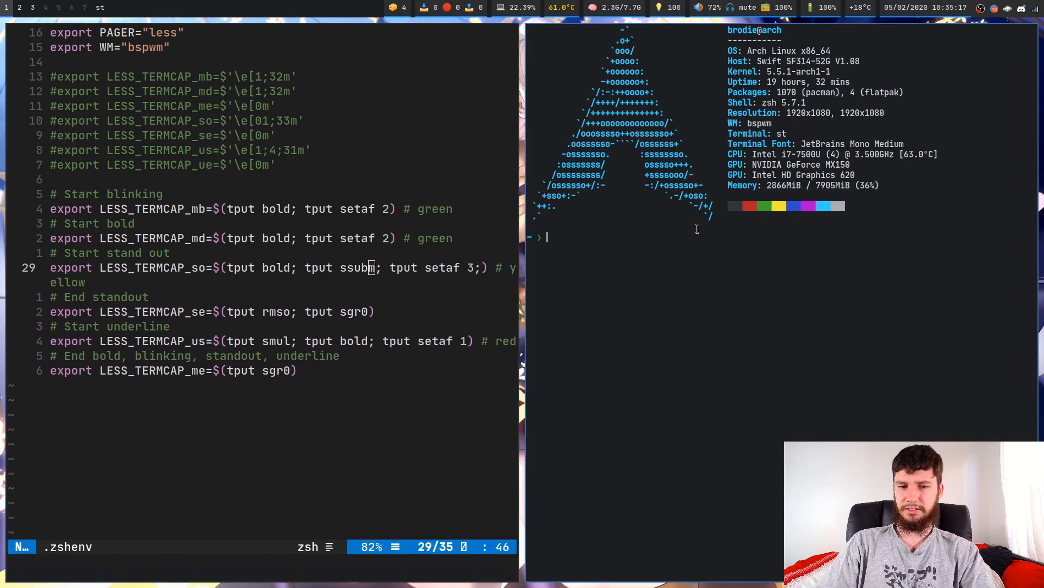
type("man dmenu")
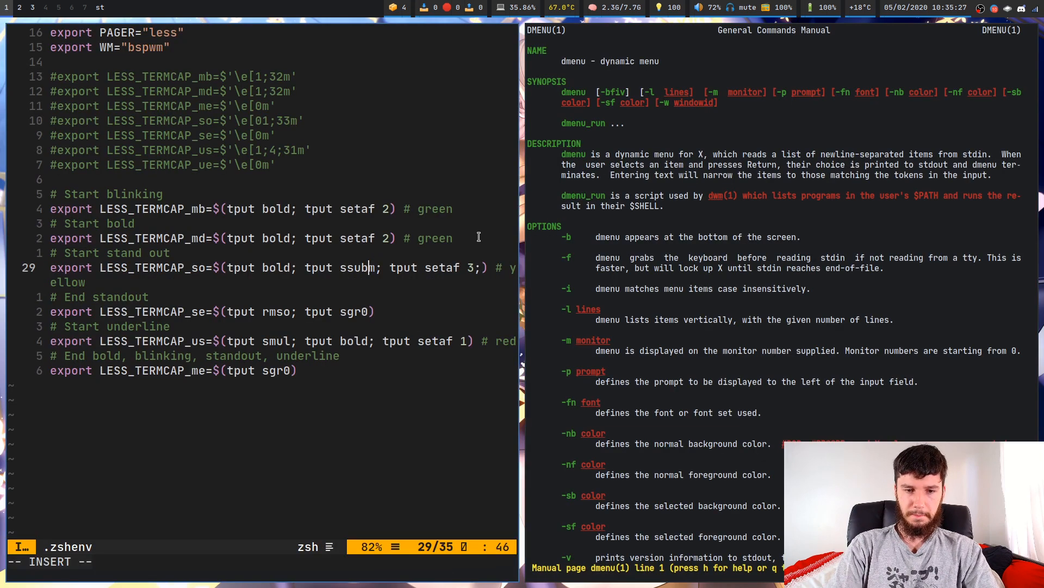
key("Escape")
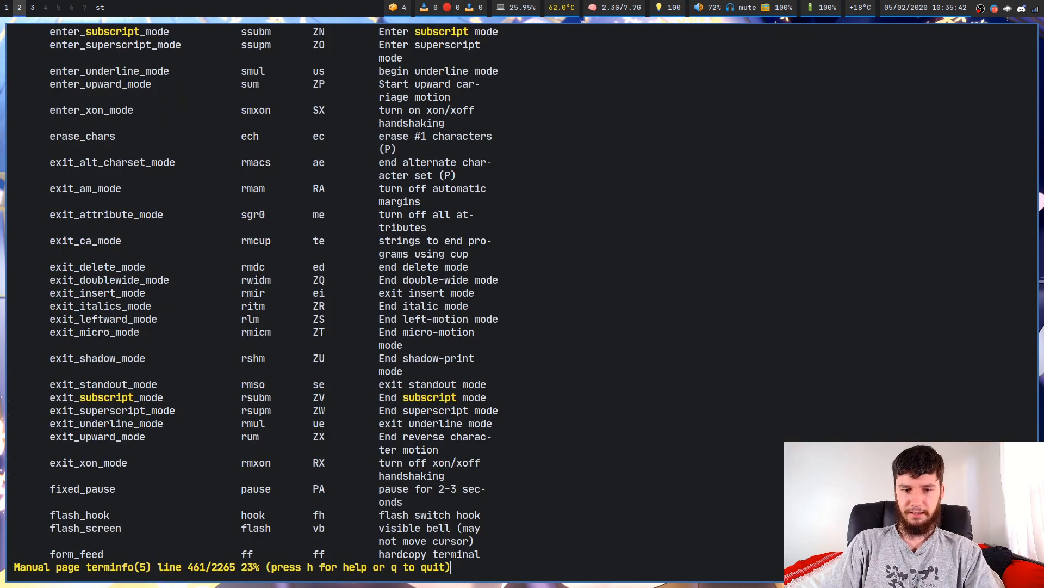
Step: Search terminfo for 'delete' and drop 'tput ssubm;' from the LESS_TERMCAP_so line
scroll("up", 3)
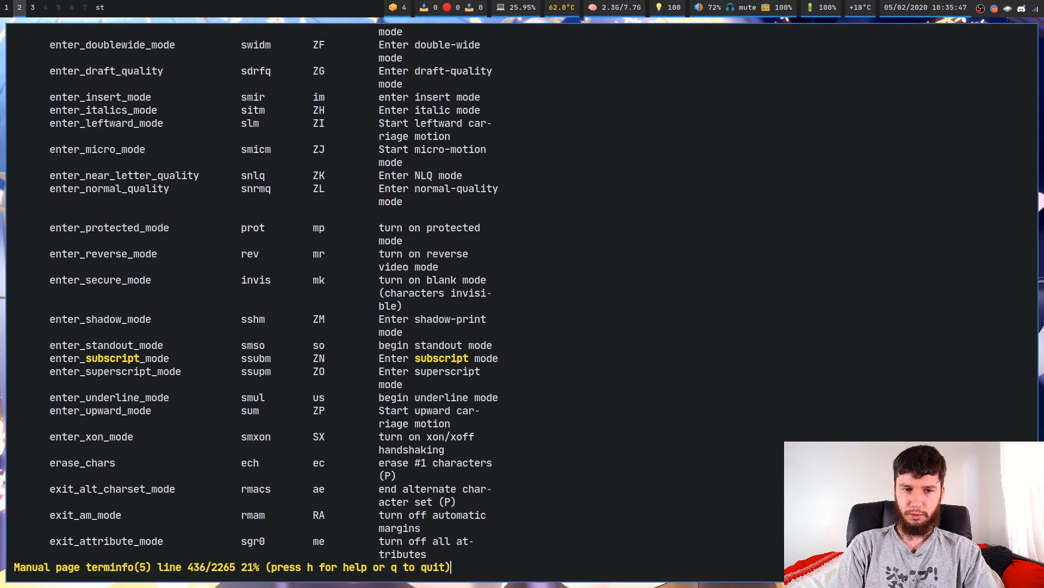
scroll("up", 3)
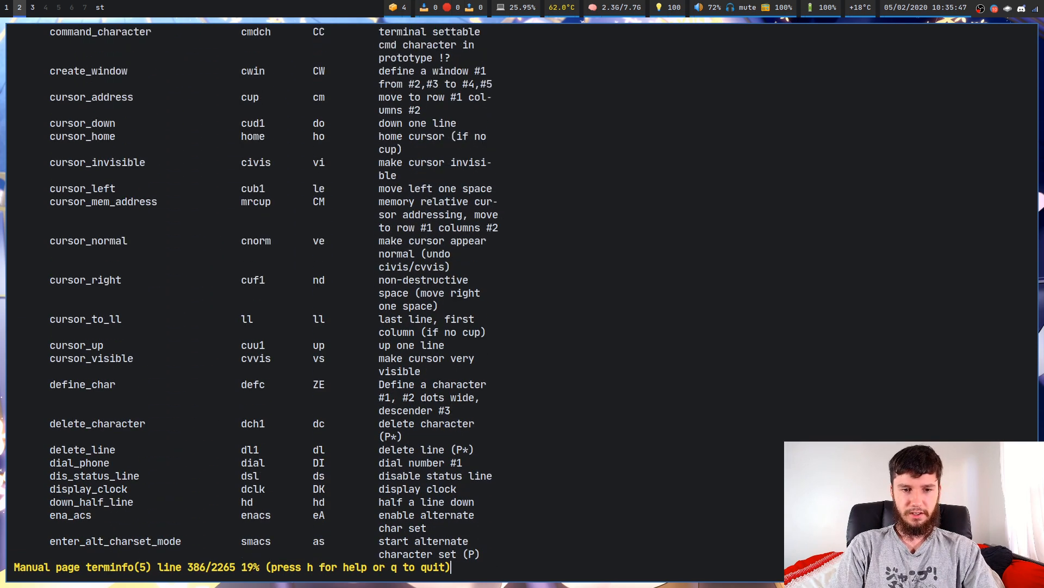
scroll("up", 3)
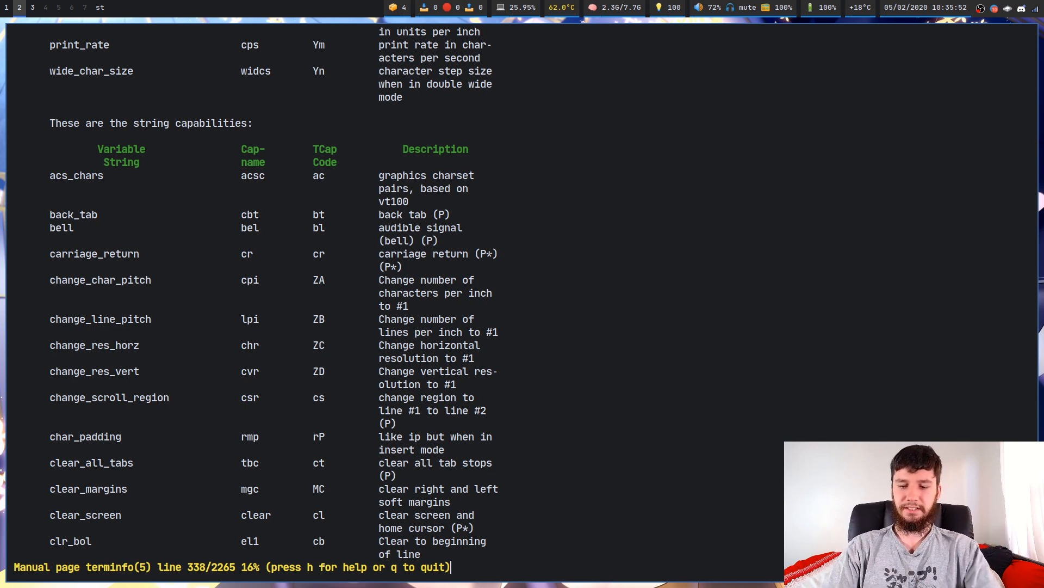
type("/dele")
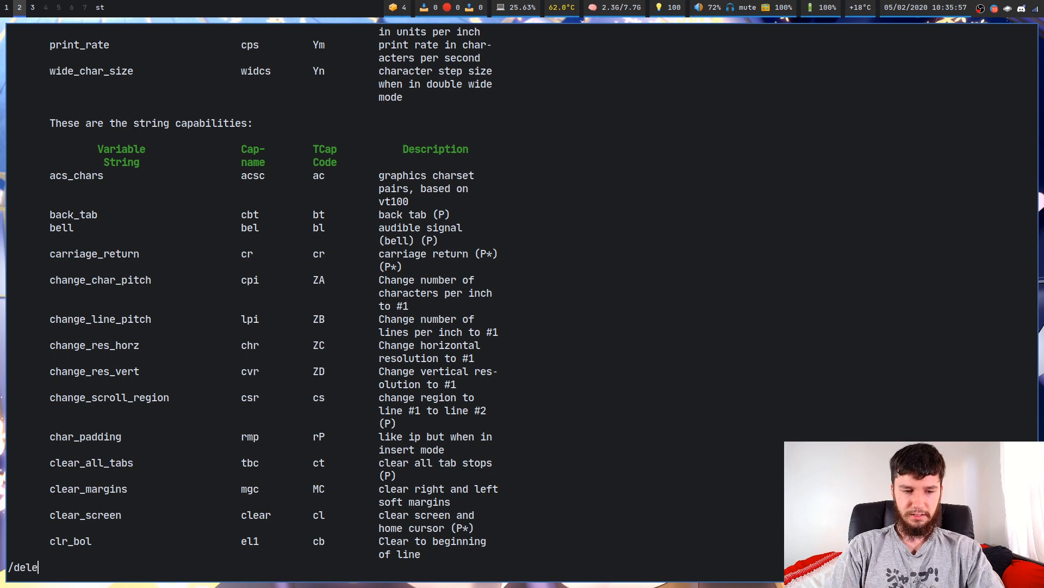
key("Return")
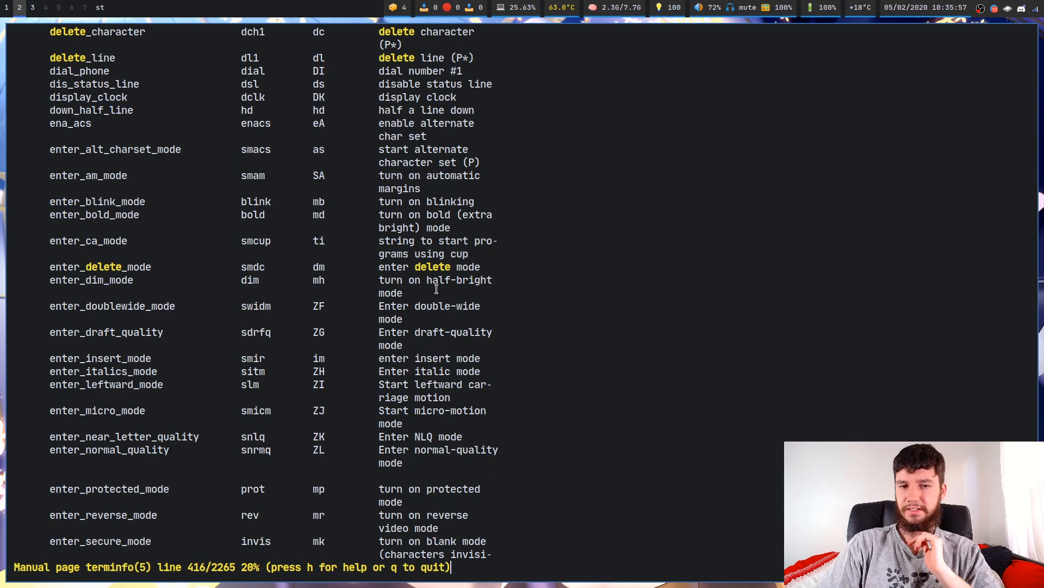
mouse_move(437, 42)
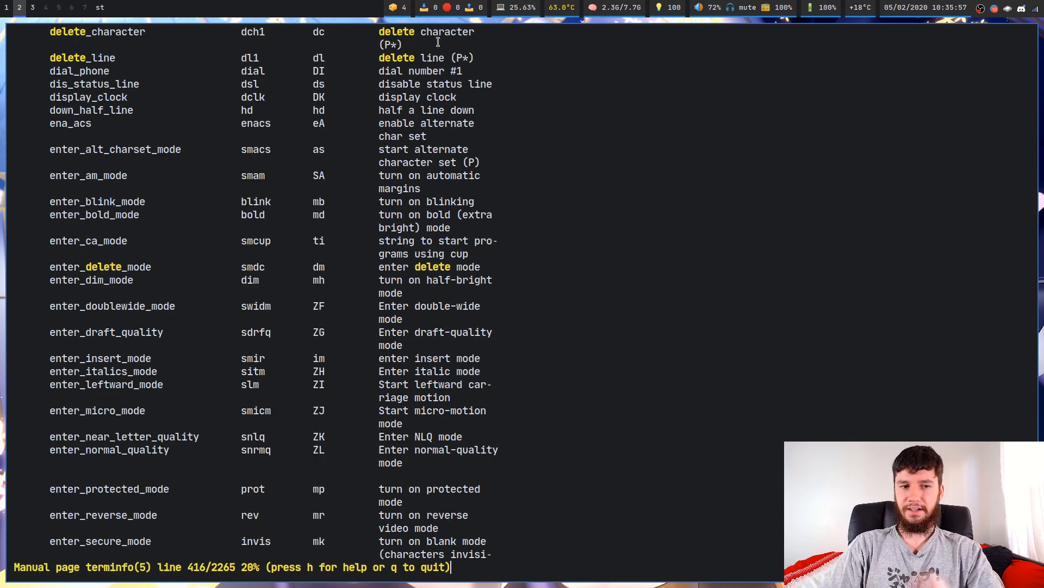
scroll("up", 3)
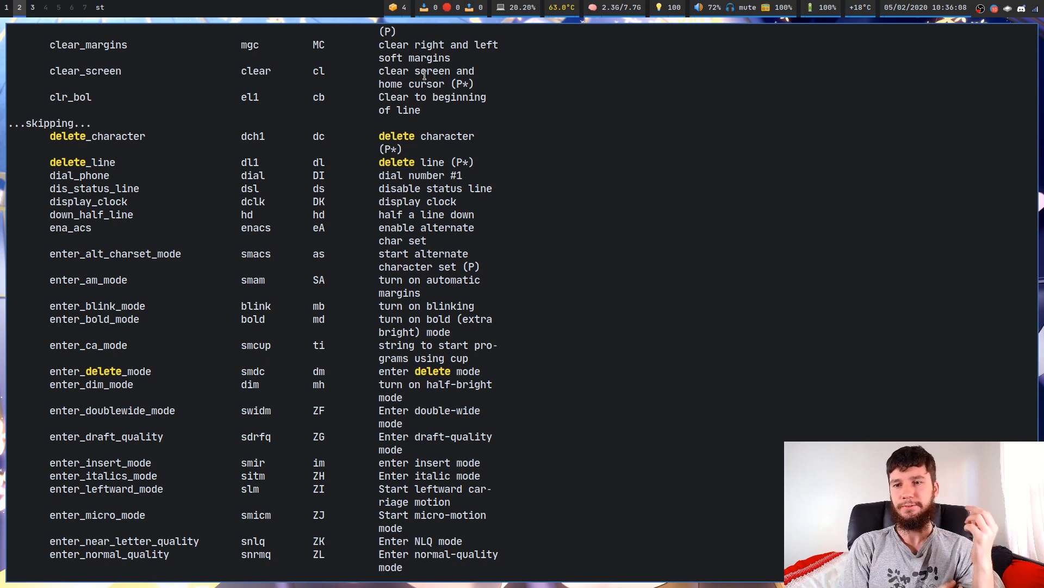
scroll("down", 3)
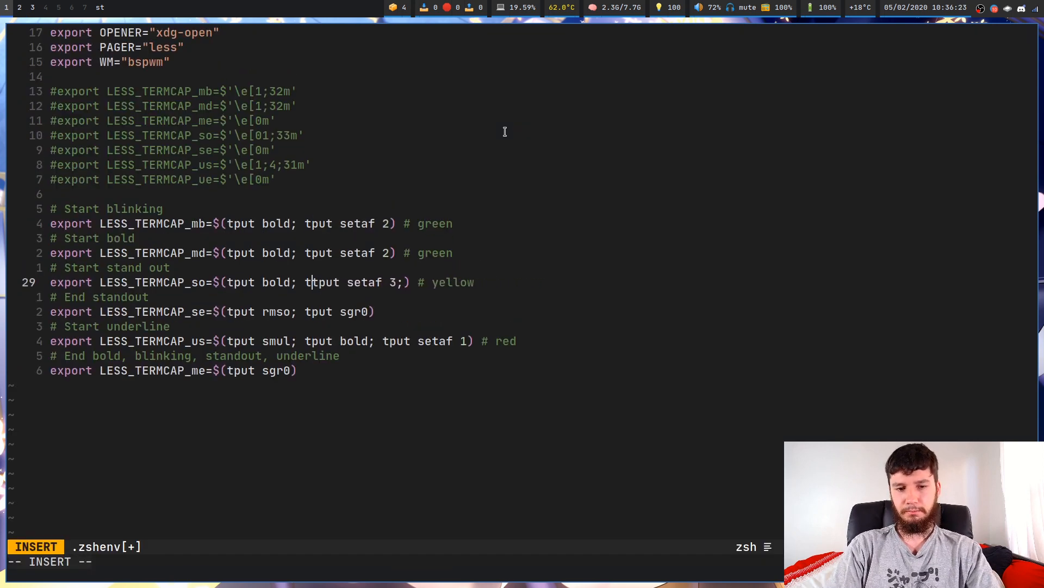
Step: Save .zshenv and search the dmenu manual for 'dmenu' to view the highlights
key("Escape")
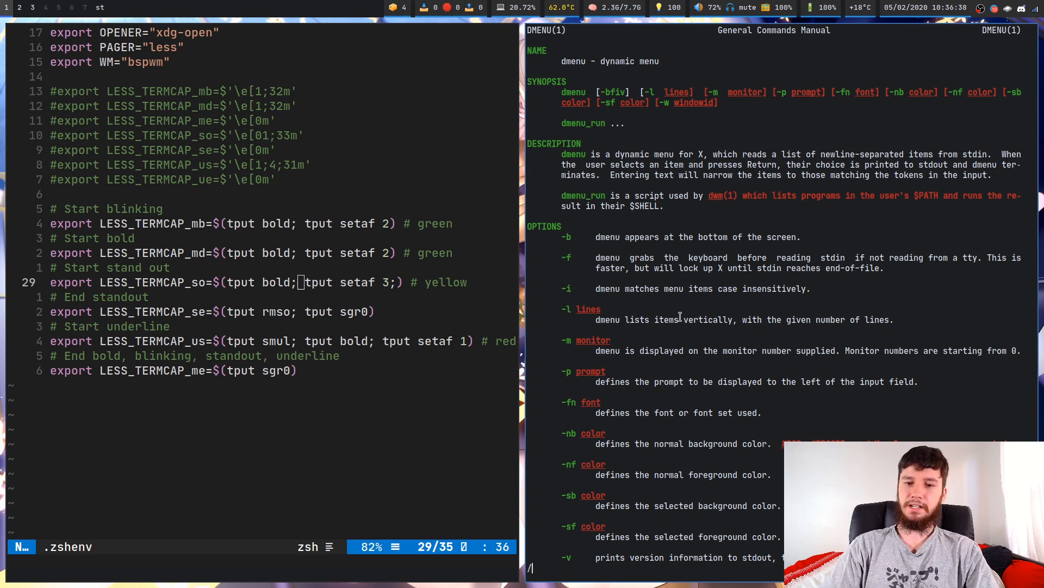
type("d")
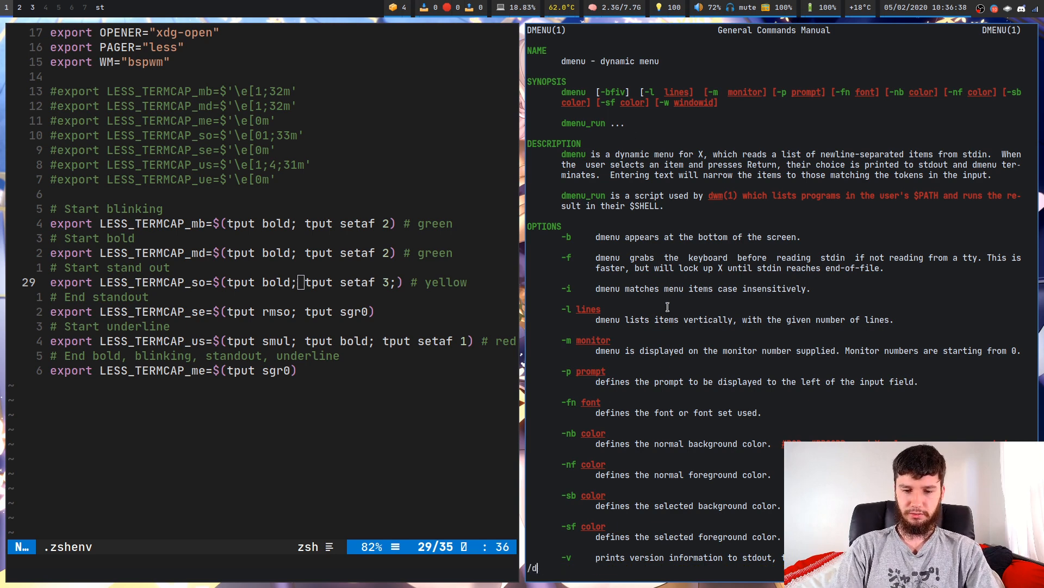
type("menu")
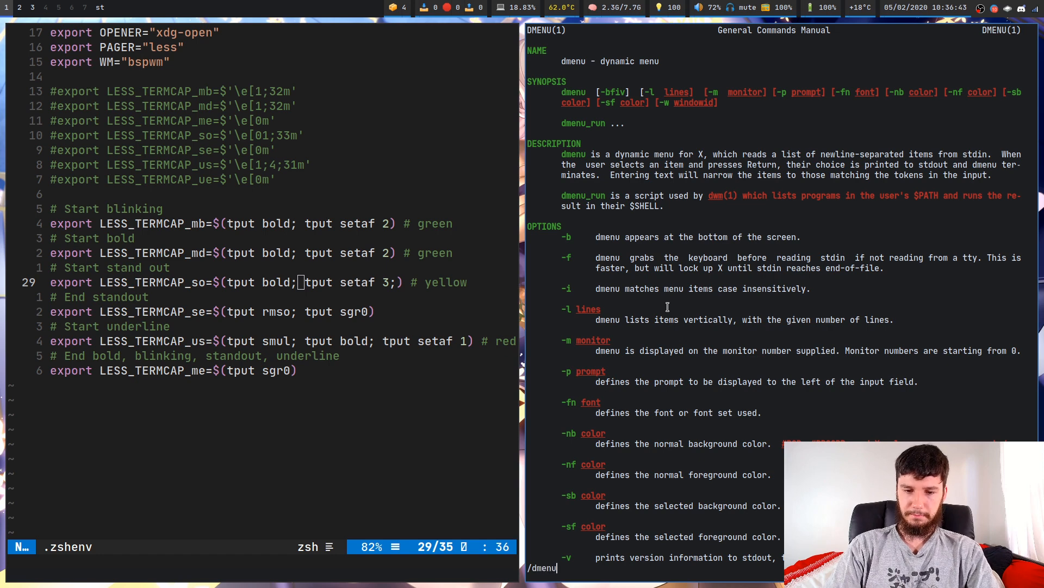
key("Return")
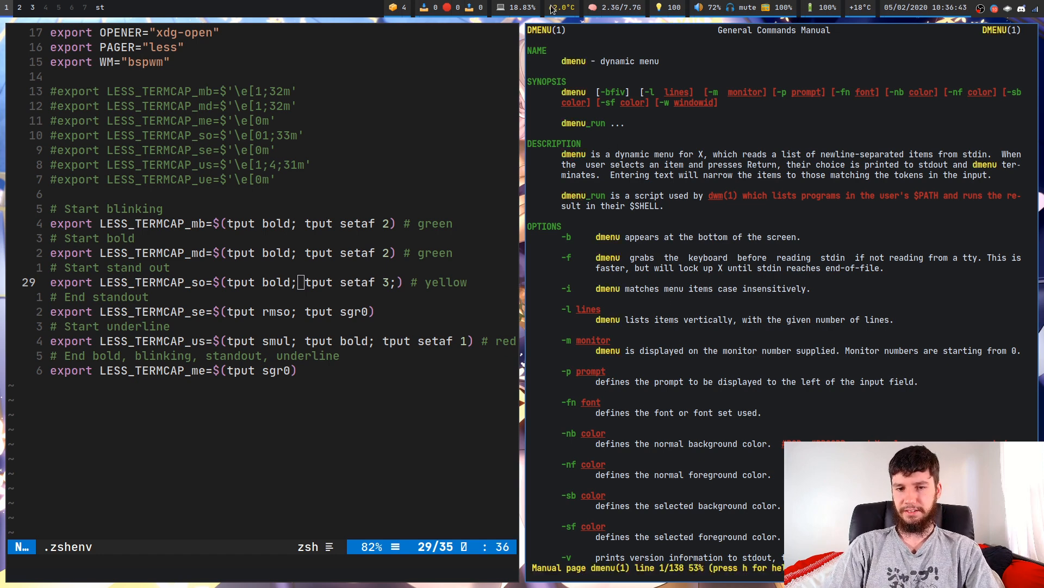